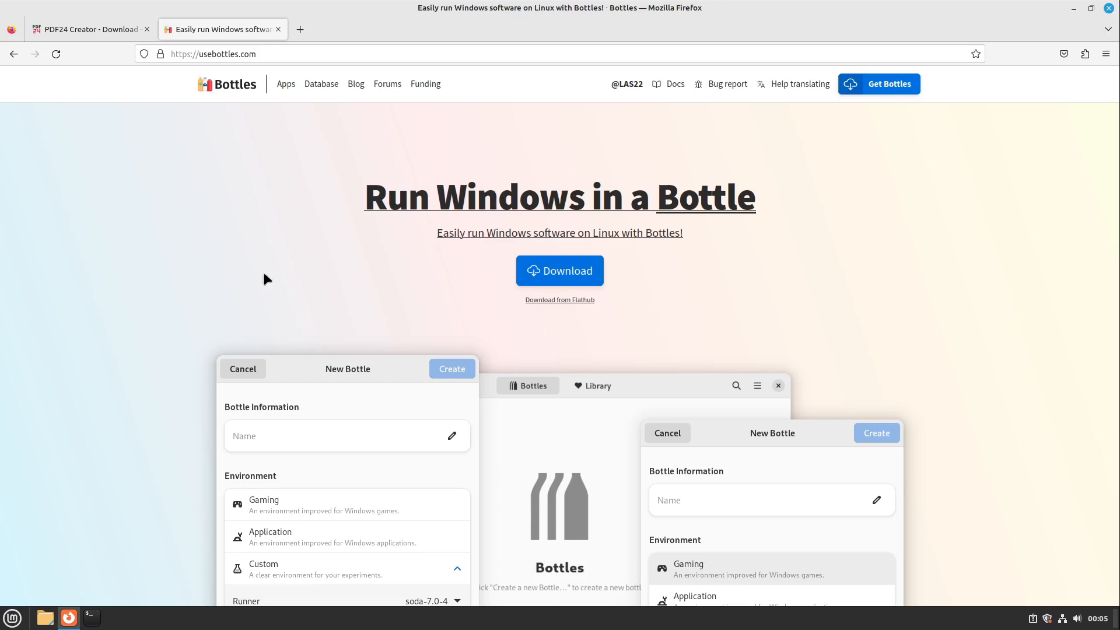
pyautogui.moveTo(157, 100)
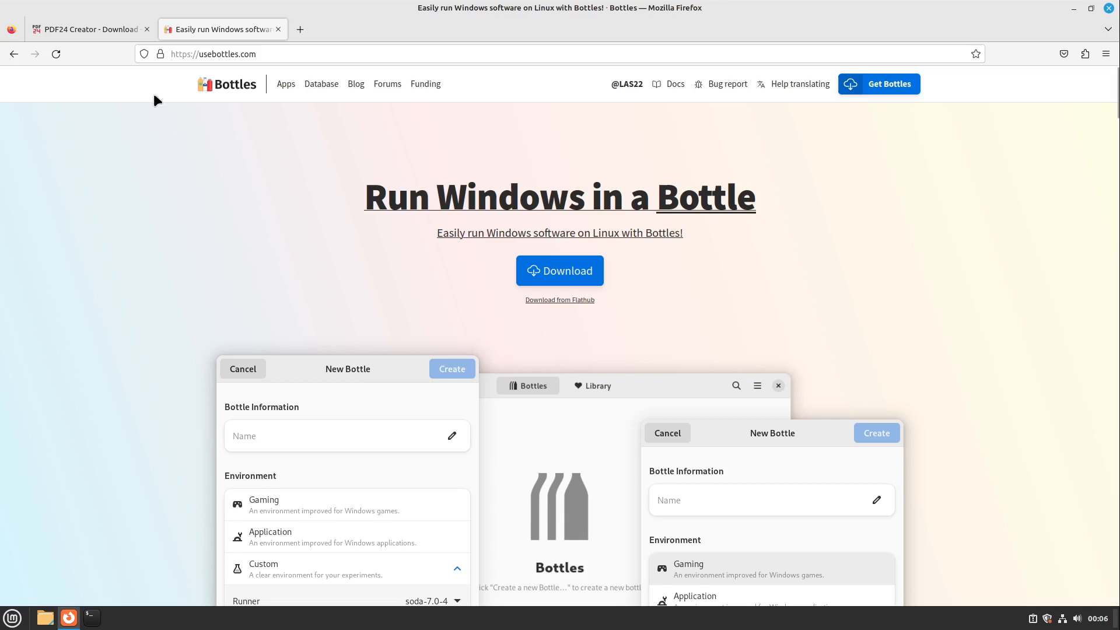
pyautogui.moveTo(205, 171)
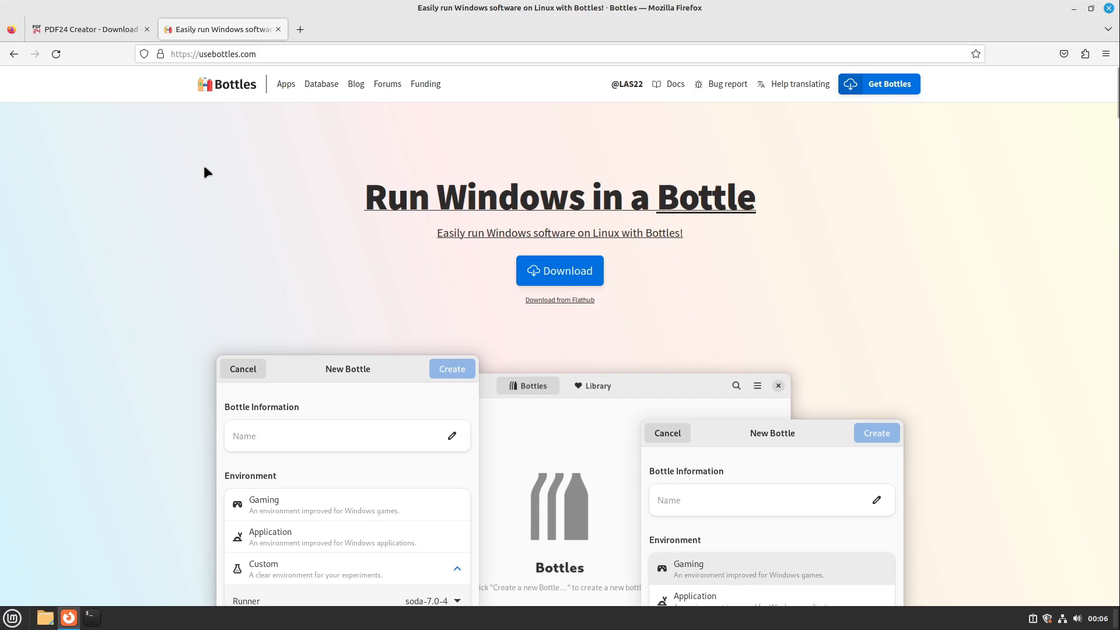
pyautogui.moveTo(116, 34)
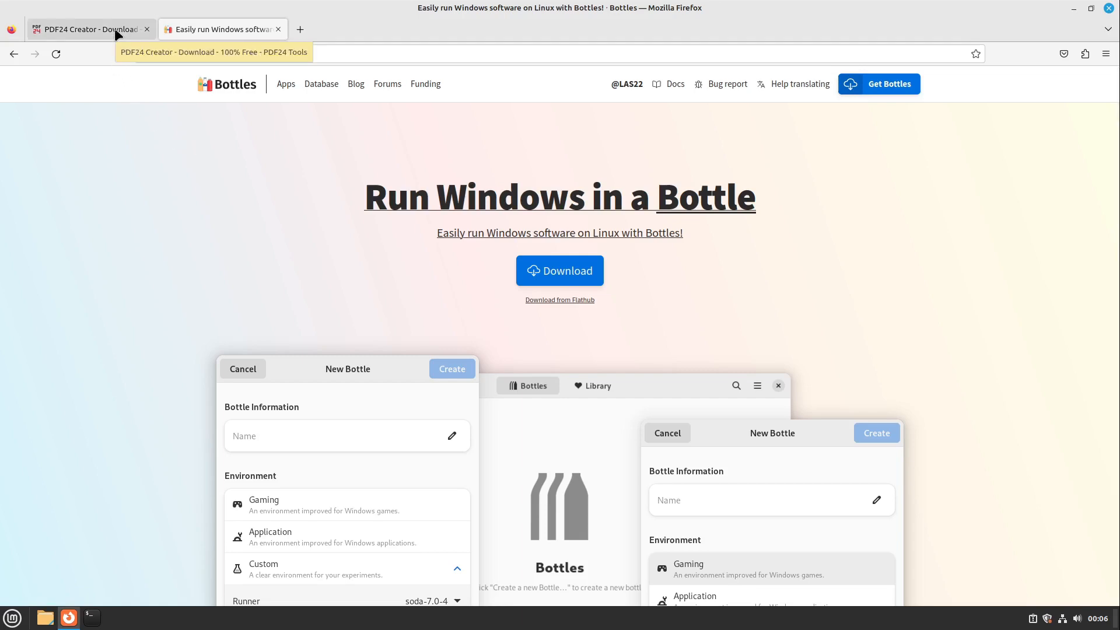
# Download the PDF24 Creator 11.10.2 x64 EXE from the PDF24 Creator page in Firefox.
pyautogui.click(81, 29)
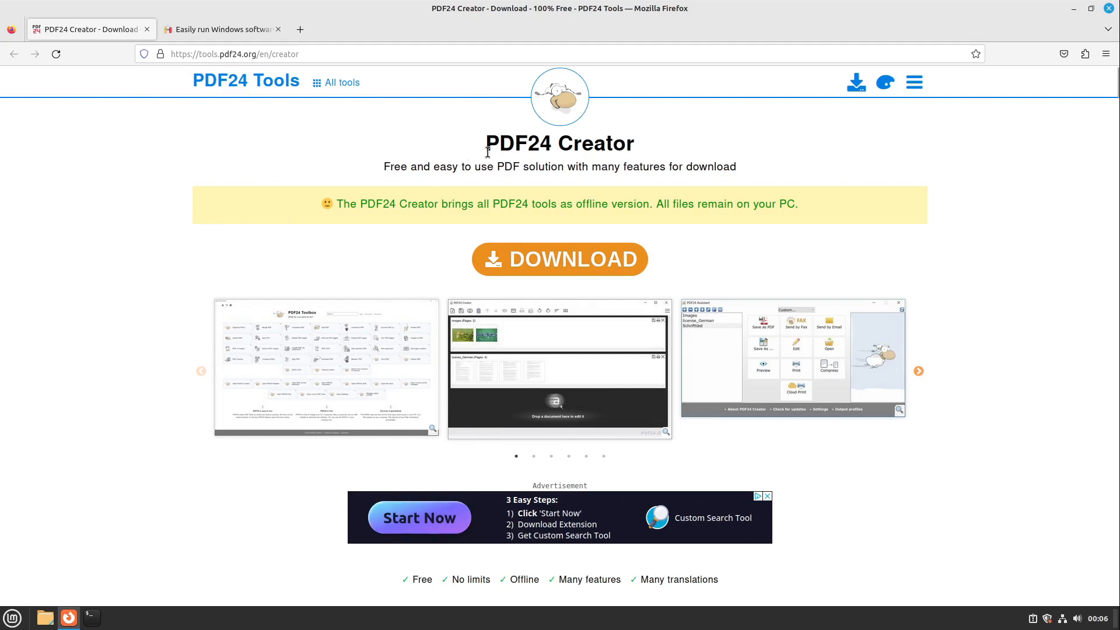
pyautogui.moveTo(581, 149)
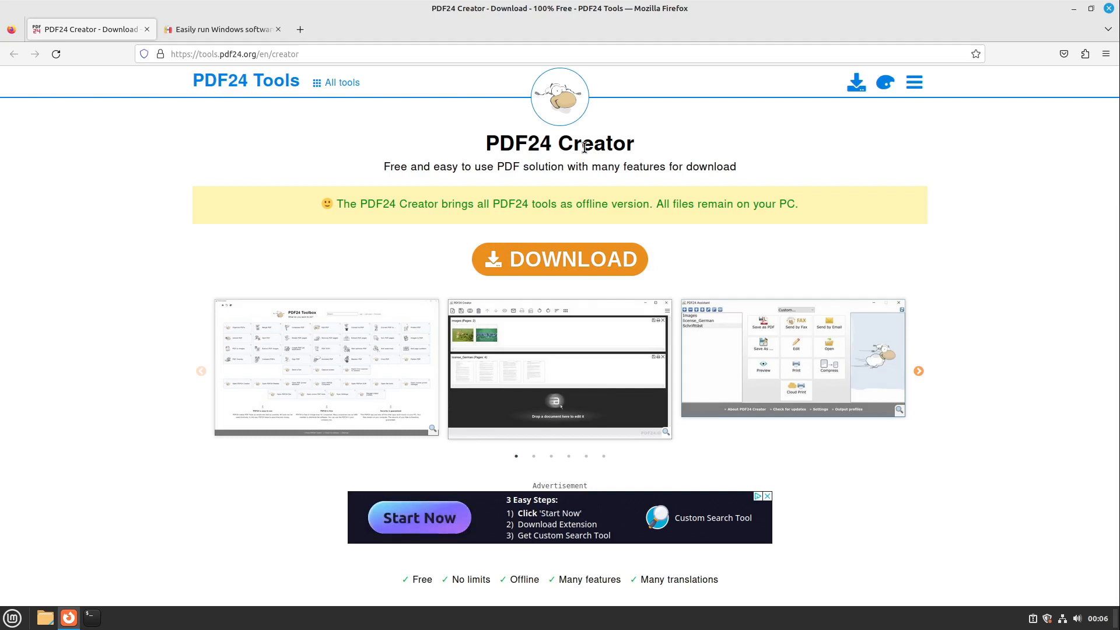
pyautogui.moveTo(606, 125)
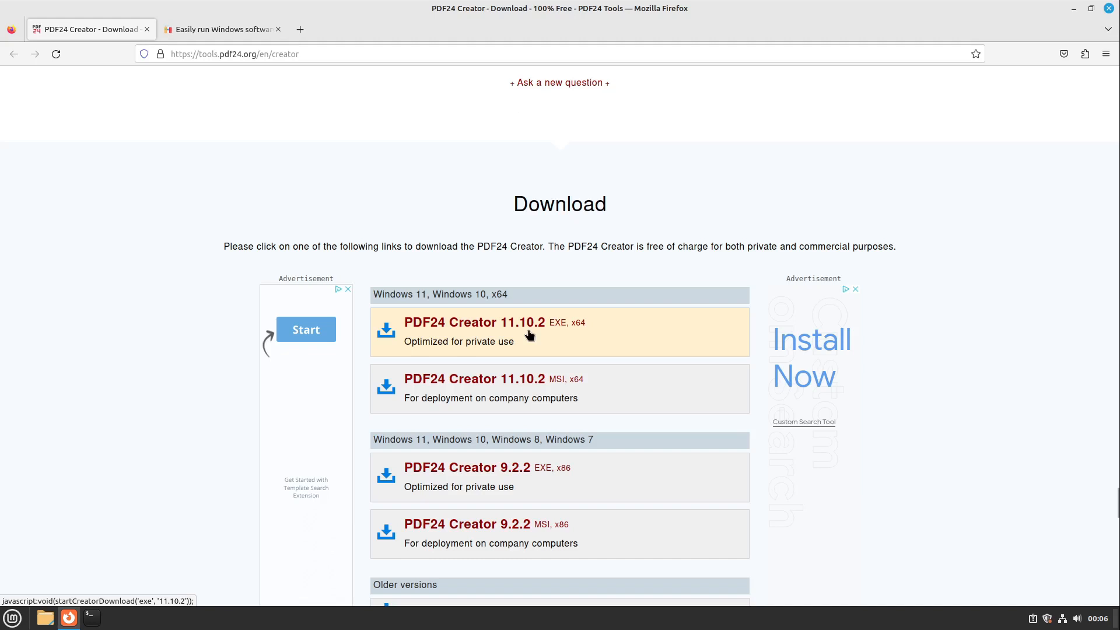
pyautogui.moveTo(554, 390)
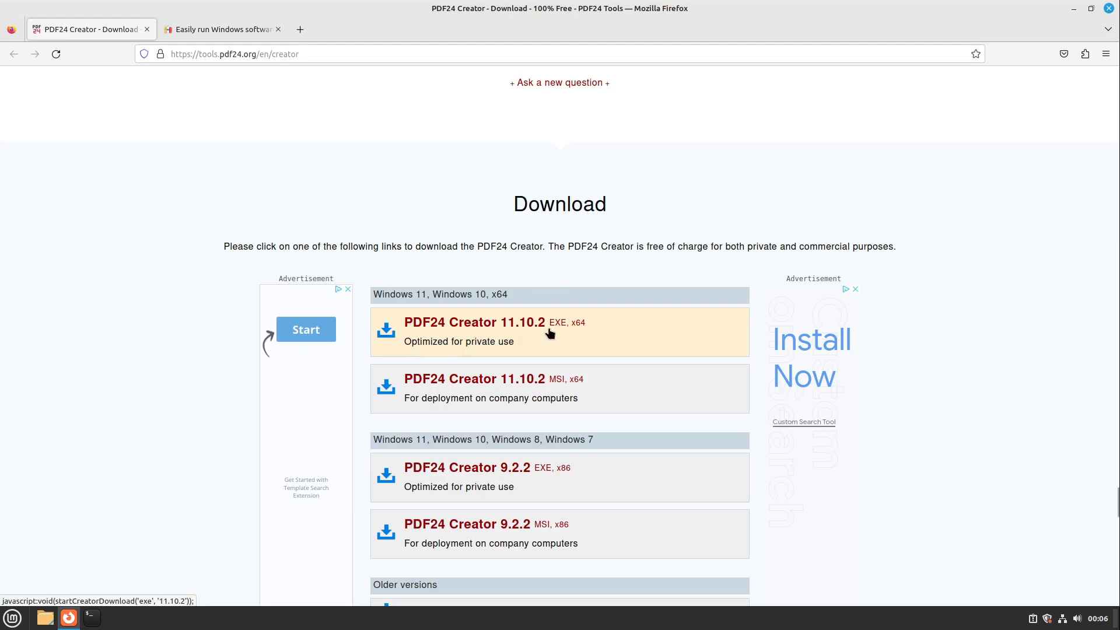
pyautogui.moveTo(538, 331)
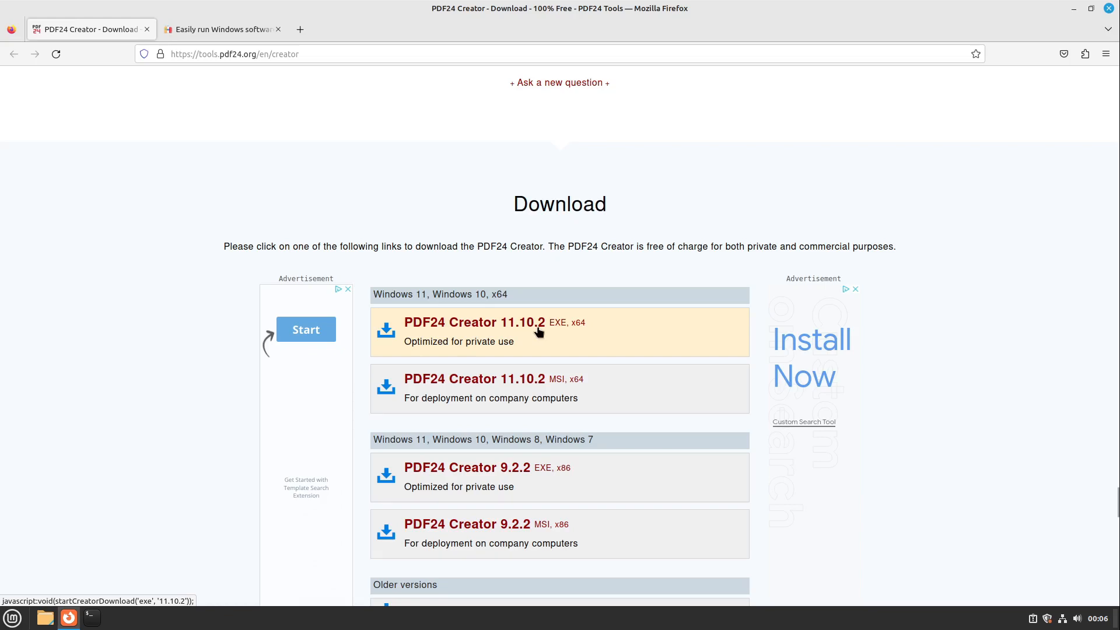
pyautogui.click(474, 321)
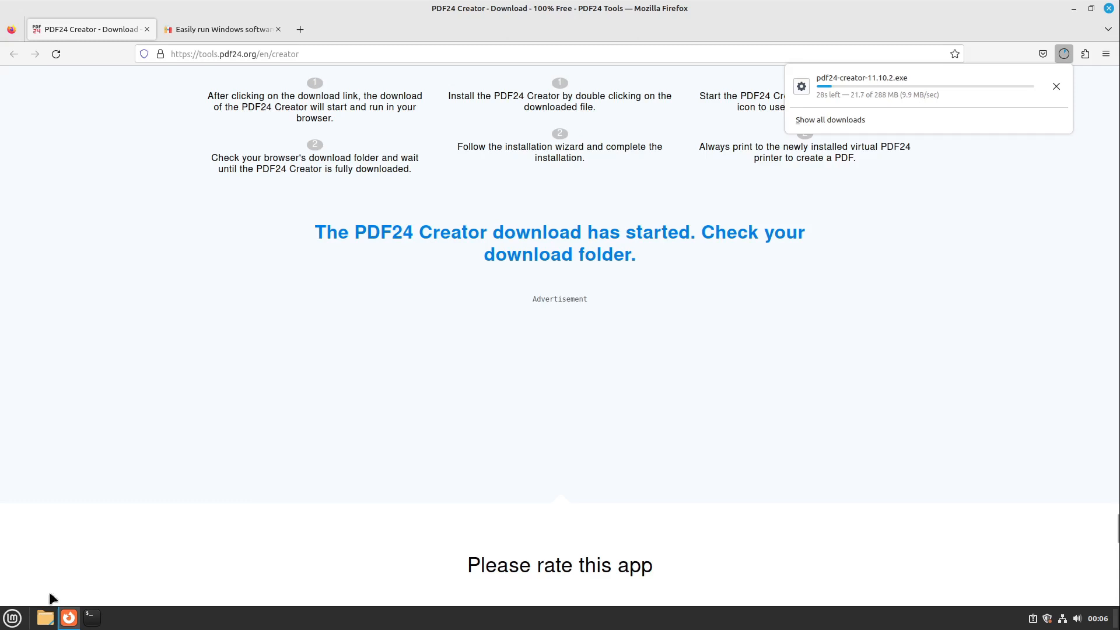
# Find Bottles in Software Manager and install it with its additional Flatpak packages.
pyautogui.click(12, 618)
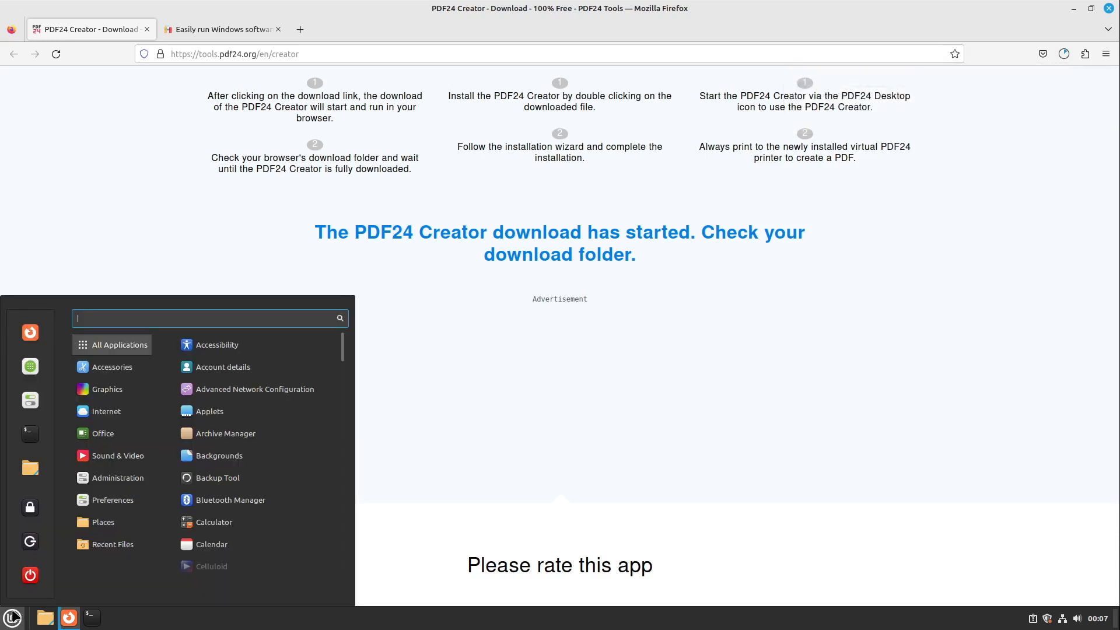
pyautogui.write('a')
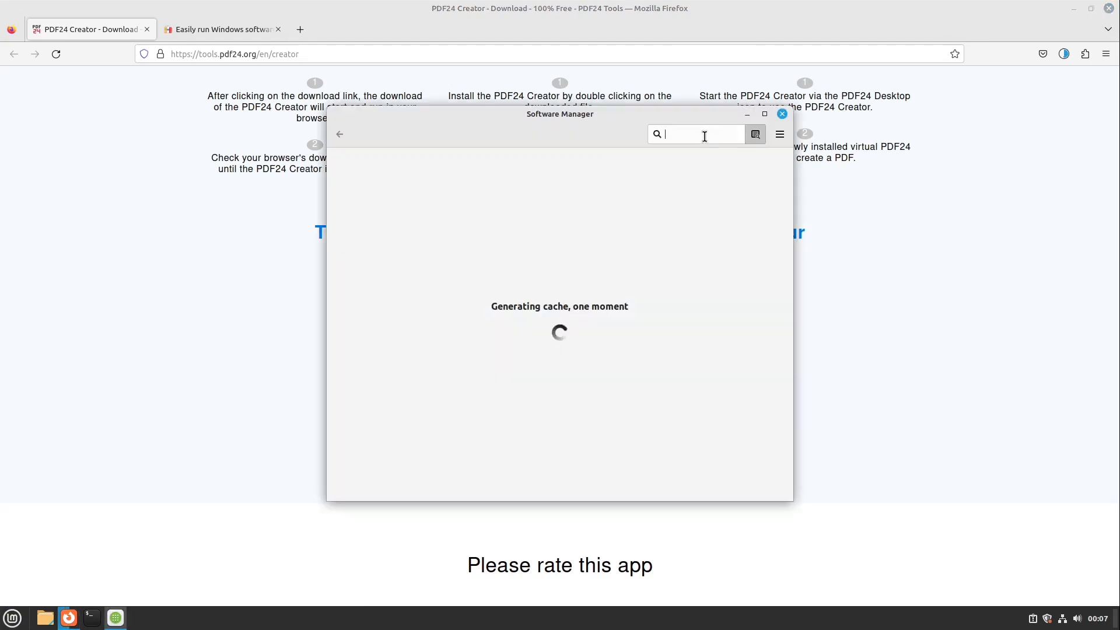
pyautogui.write('bottles')
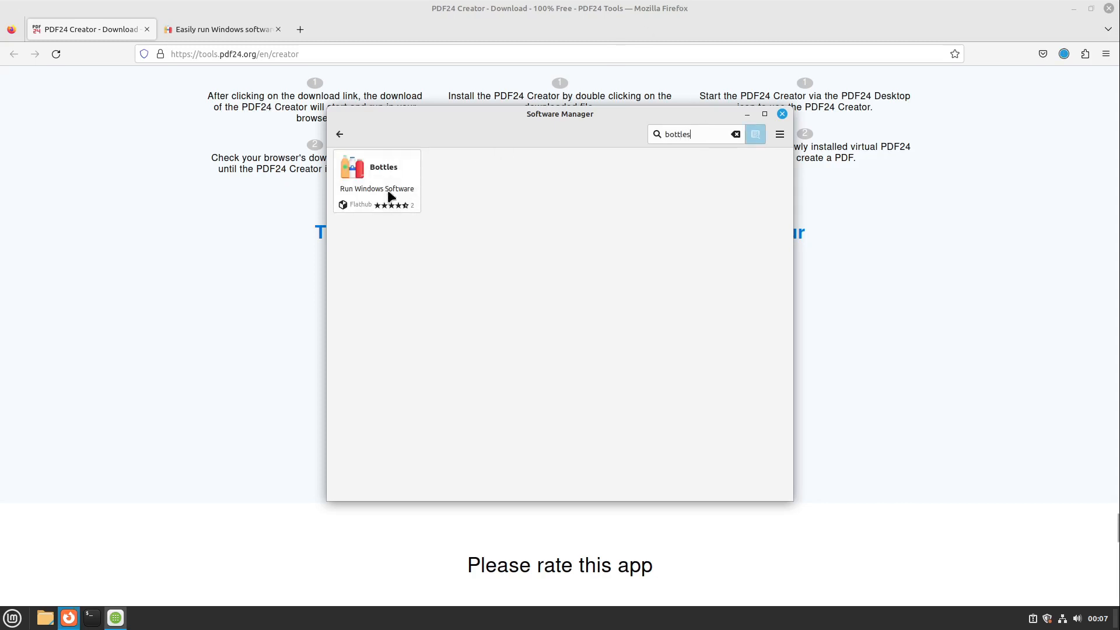
pyautogui.click(376, 175)
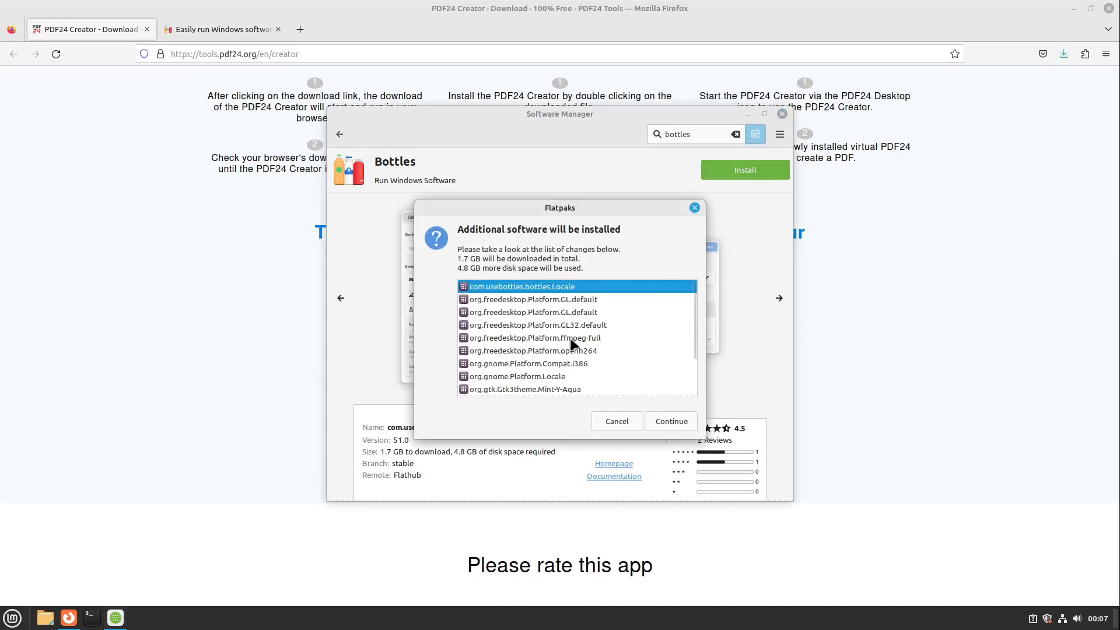
pyautogui.moveTo(578, 326)
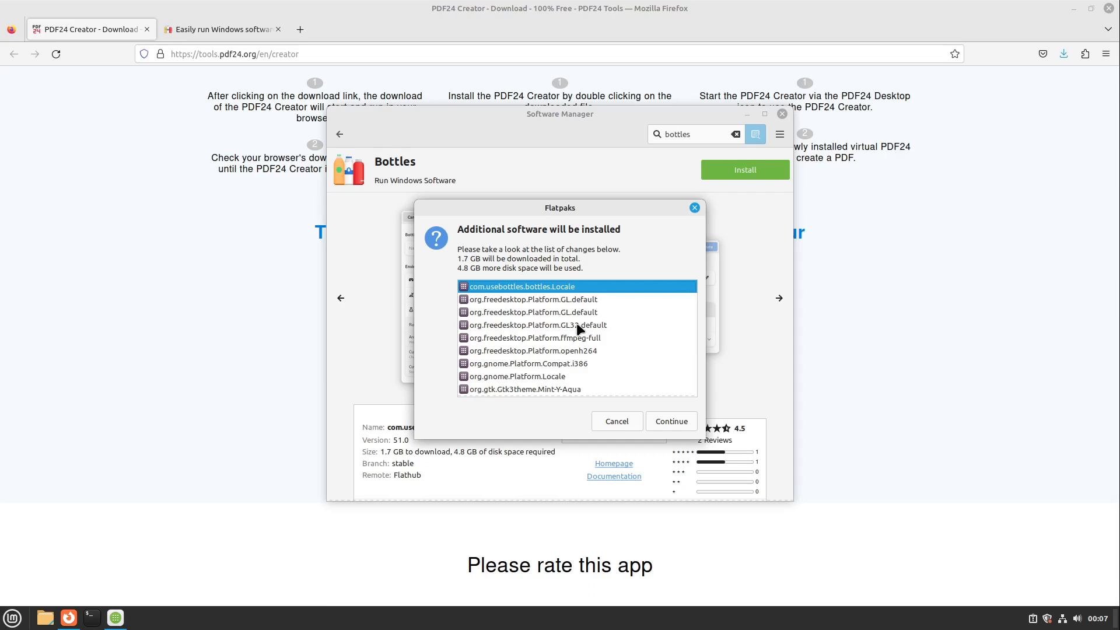
pyautogui.click(672, 421)
pyautogui.write('f')
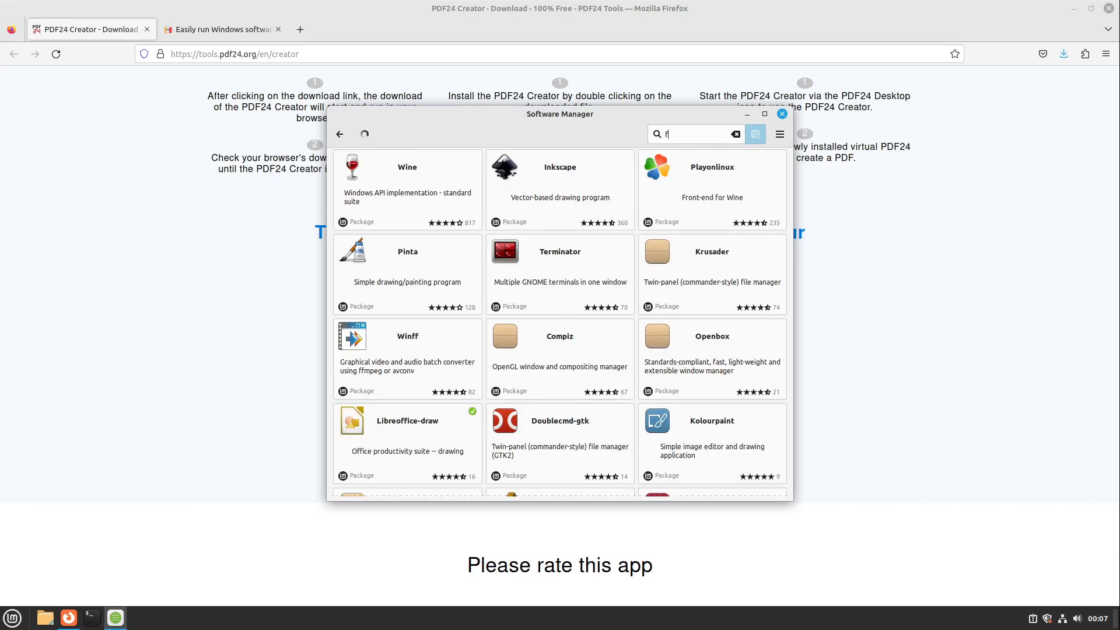
# Search 'flatseal', install Flatseal with its extra runtimes, and let all operations finish.
pyautogui.write('latseal')
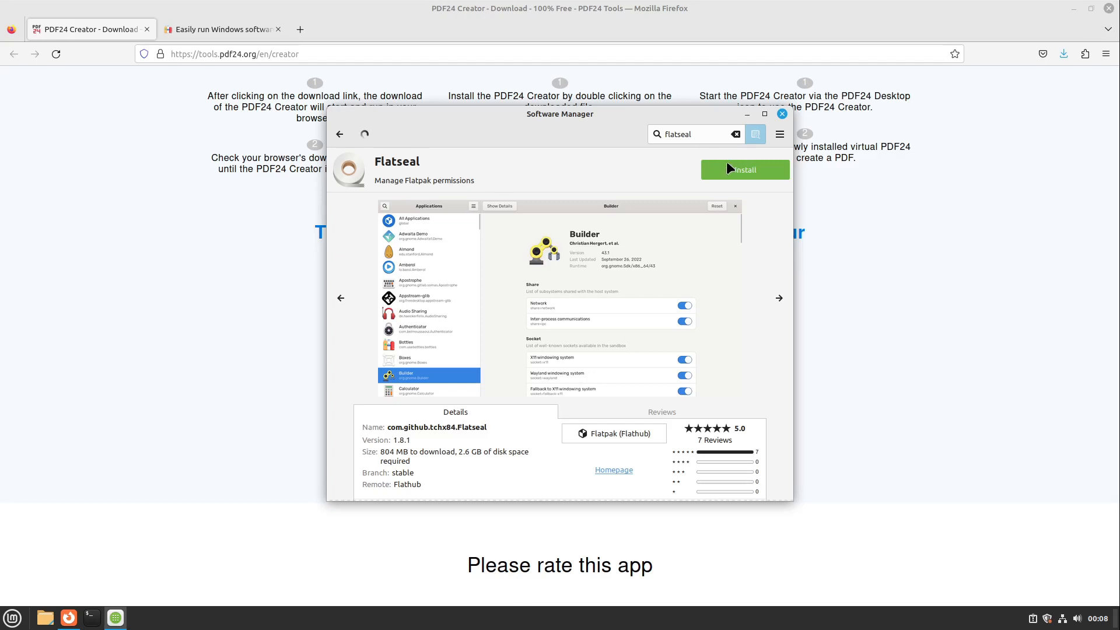
pyautogui.click(744, 171)
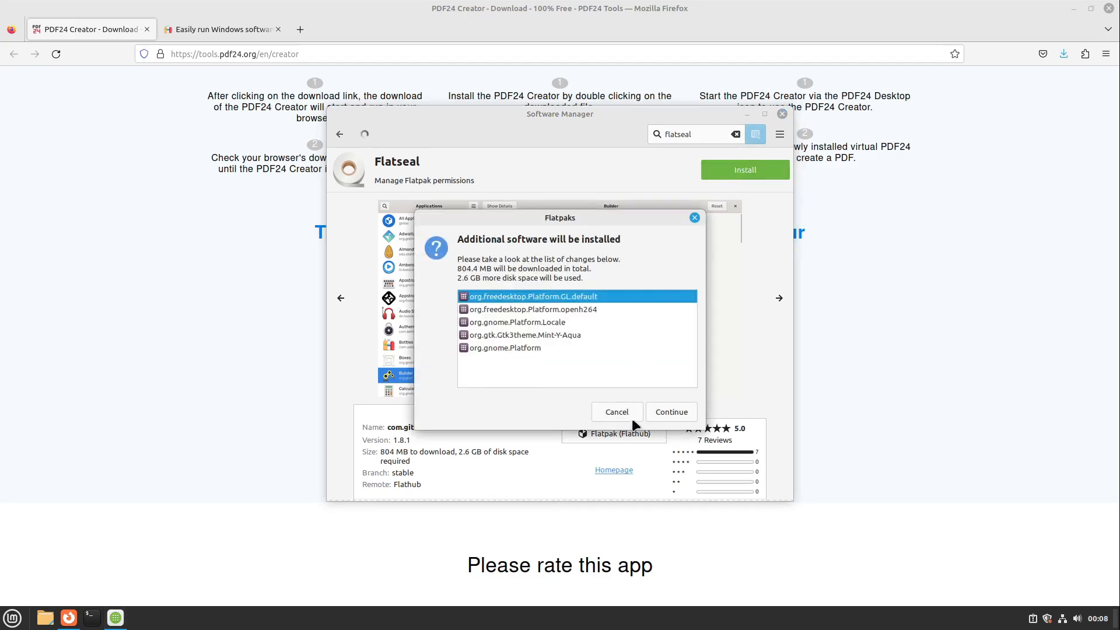
pyautogui.moveTo(681, 397)
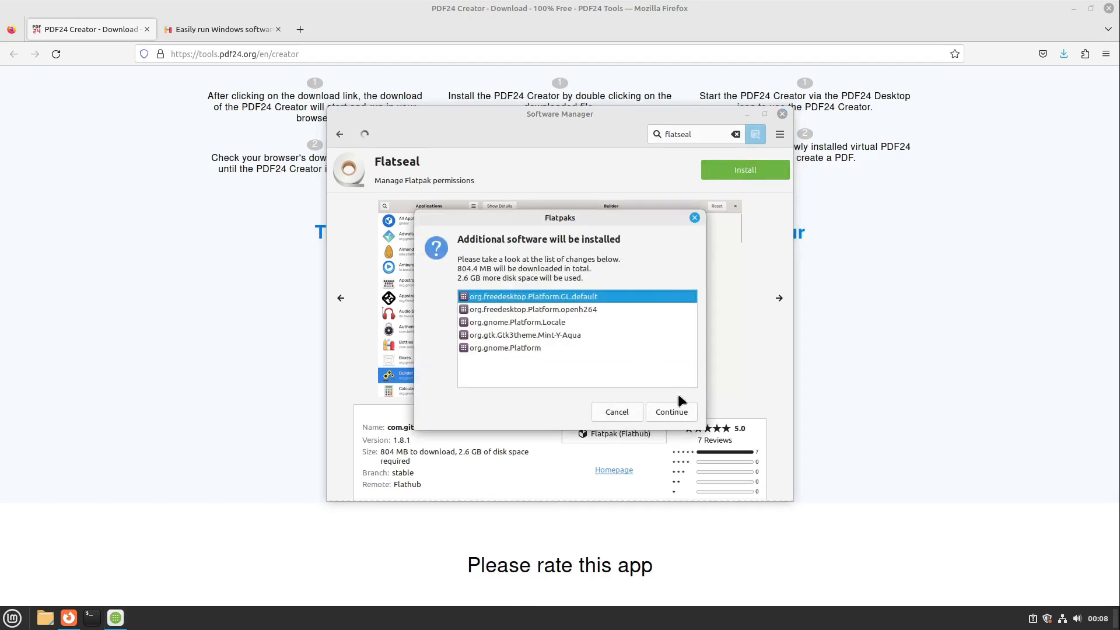
pyautogui.click(672, 412)
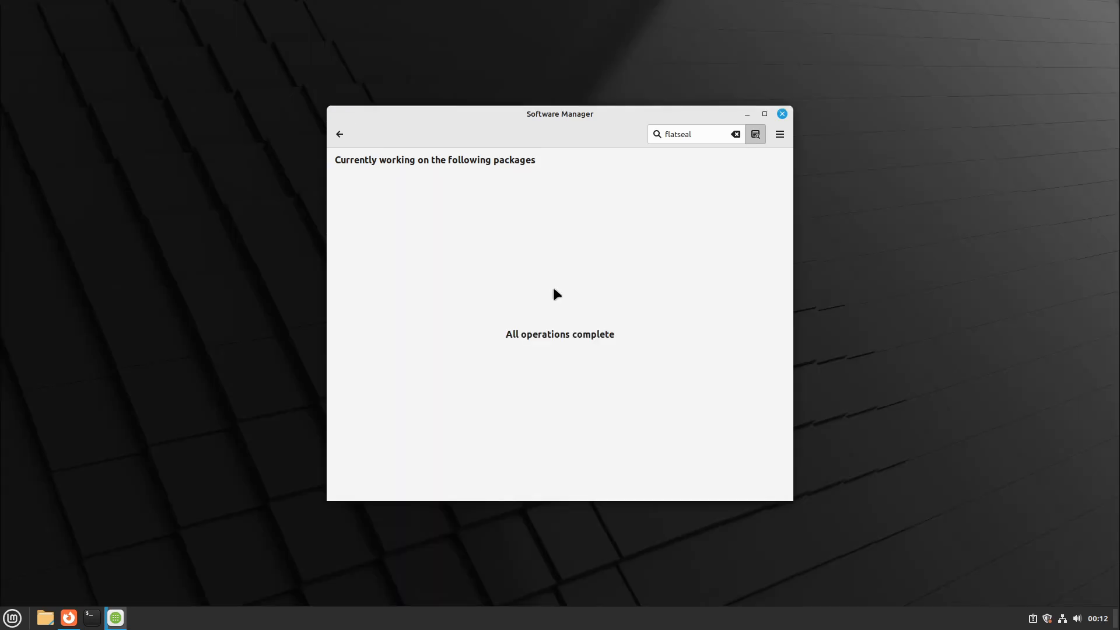
pyautogui.moveTo(782, 117)
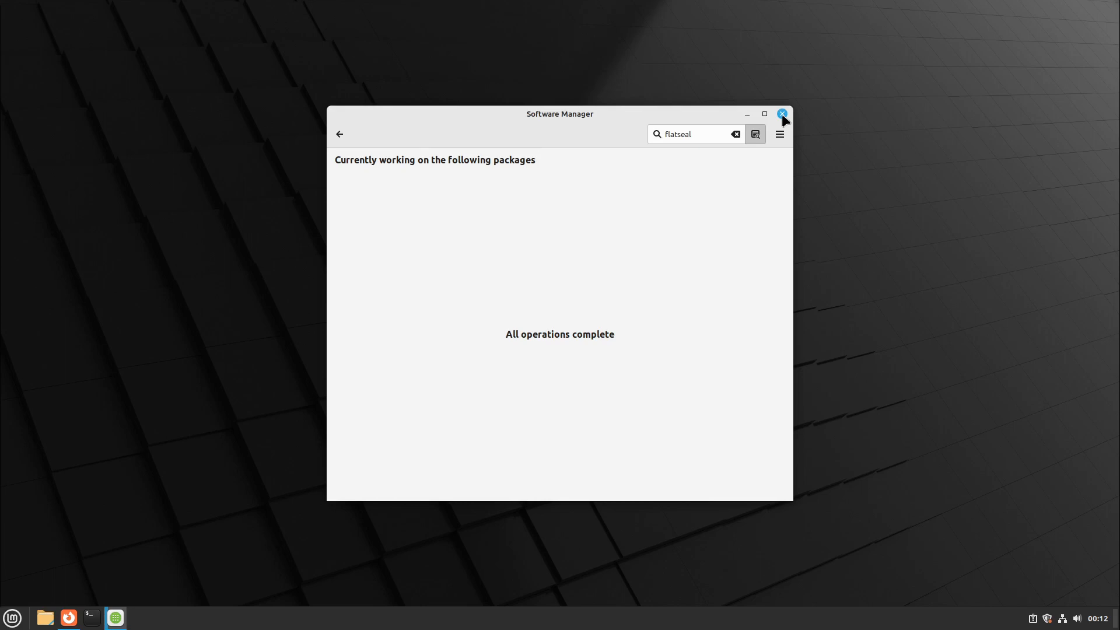
# Close Software Manager and enable 'All system files' for Bottles in Flatseal's Filesystem section.
pyautogui.click(781, 114)
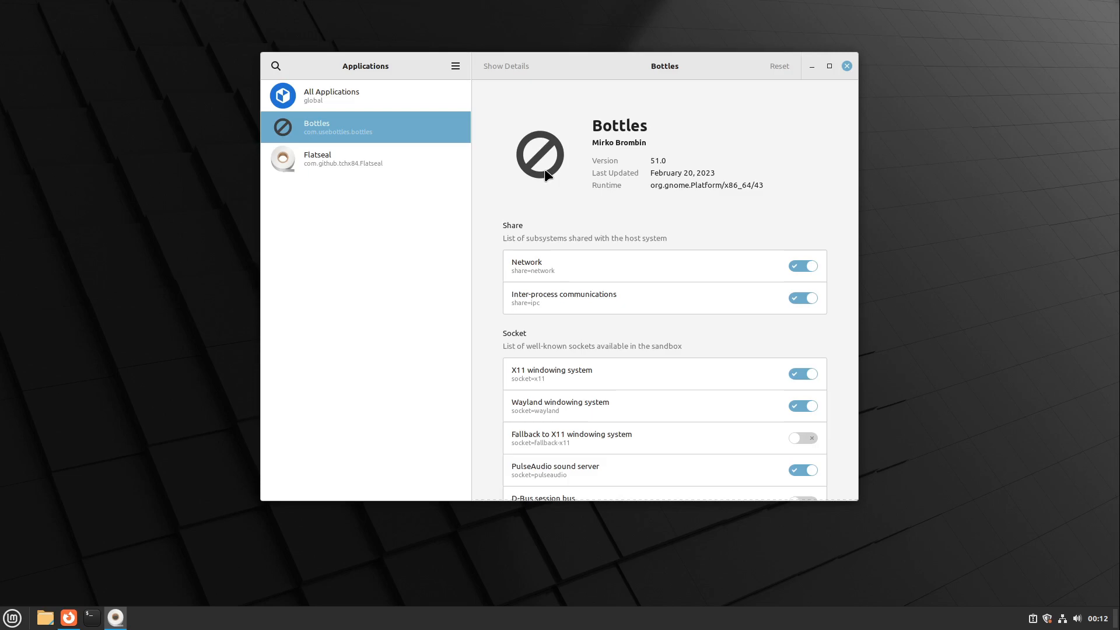
pyautogui.moveTo(319, 135)
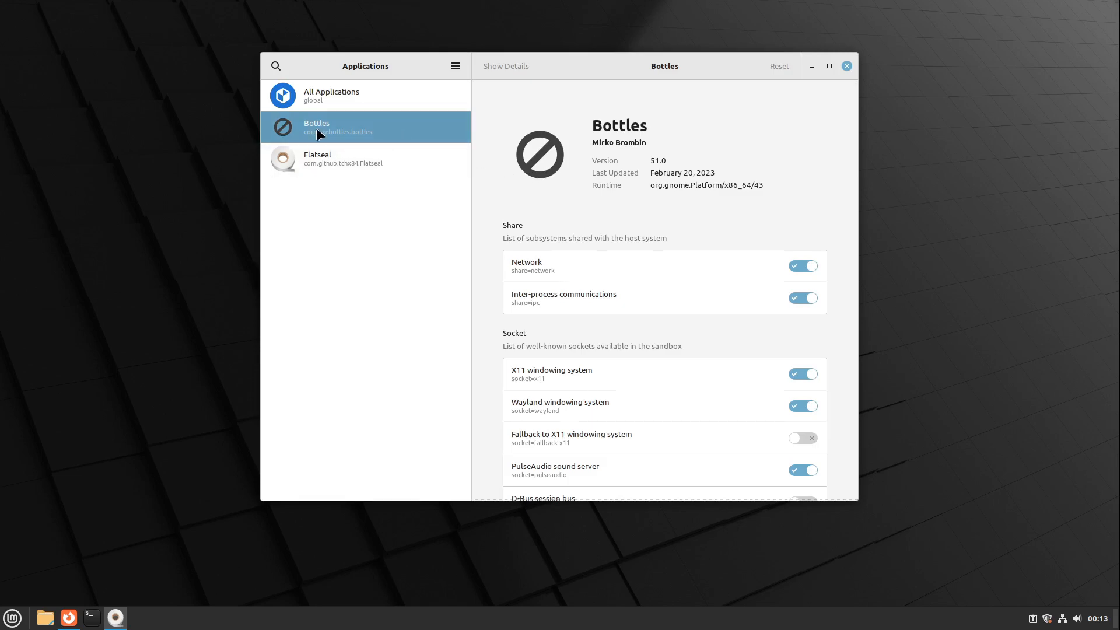
pyautogui.moveTo(379, 141)
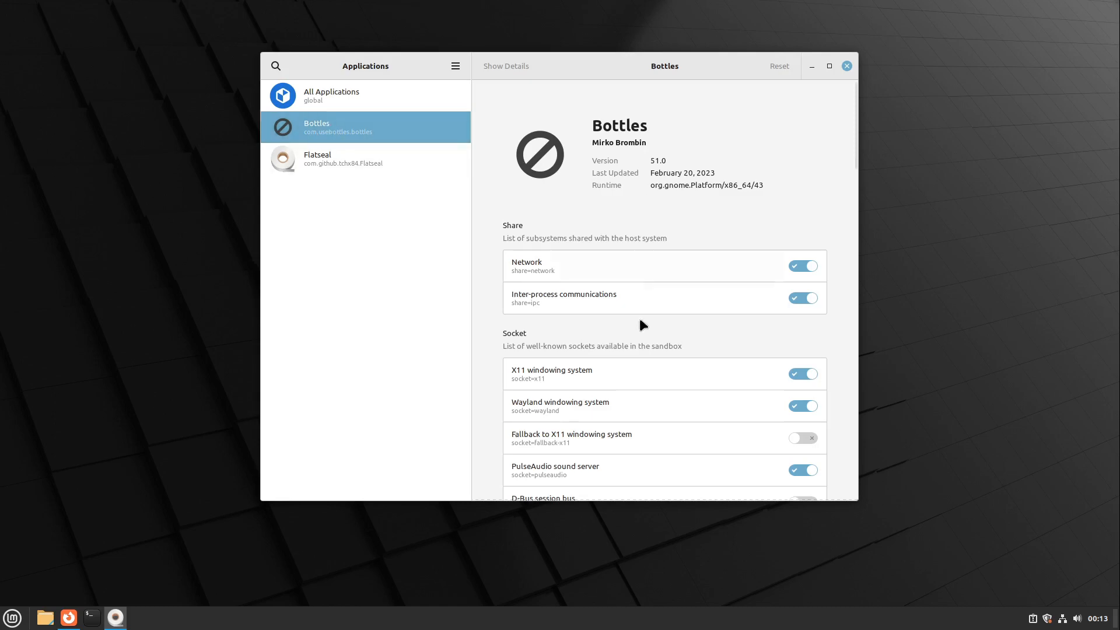
pyautogui.scroll(-3)
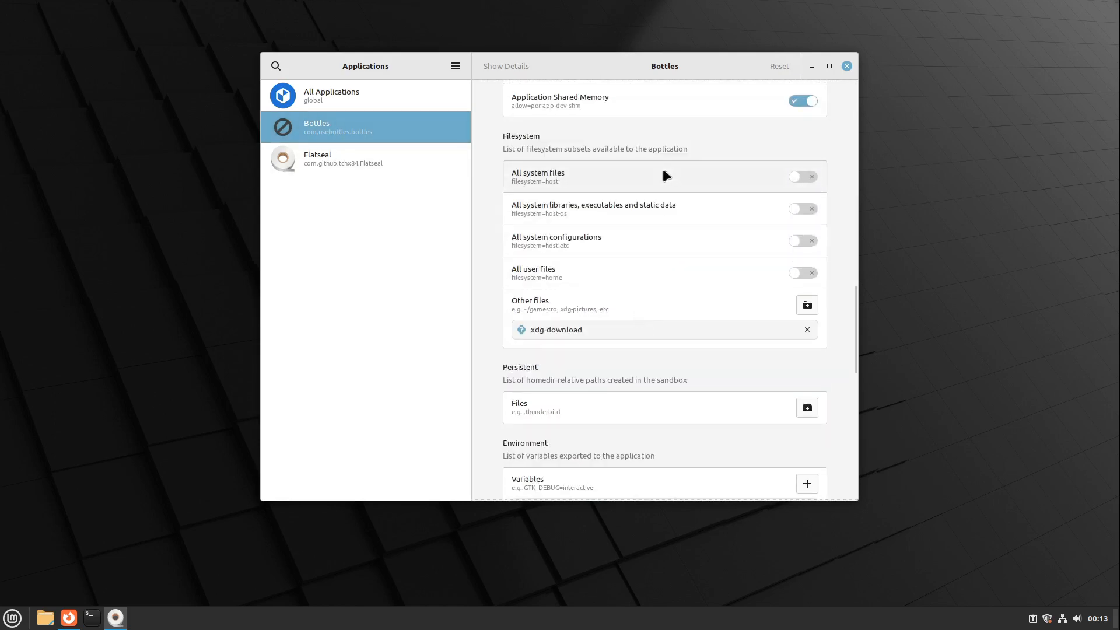
pyautogui.moveTo(559, 214)
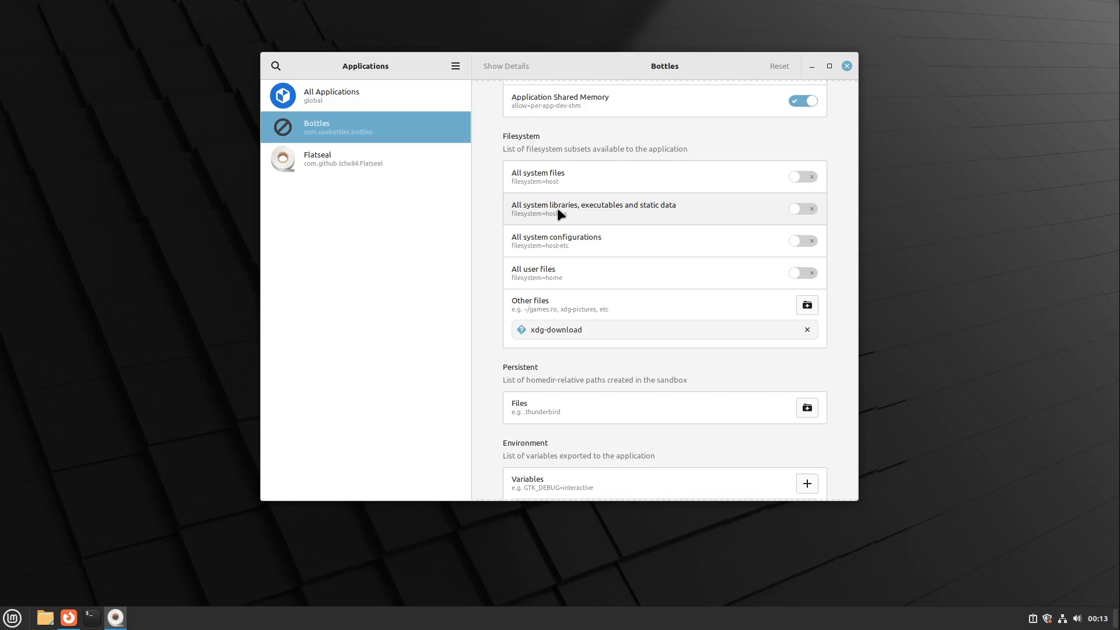
pyautogui.moveTo(697, 173)
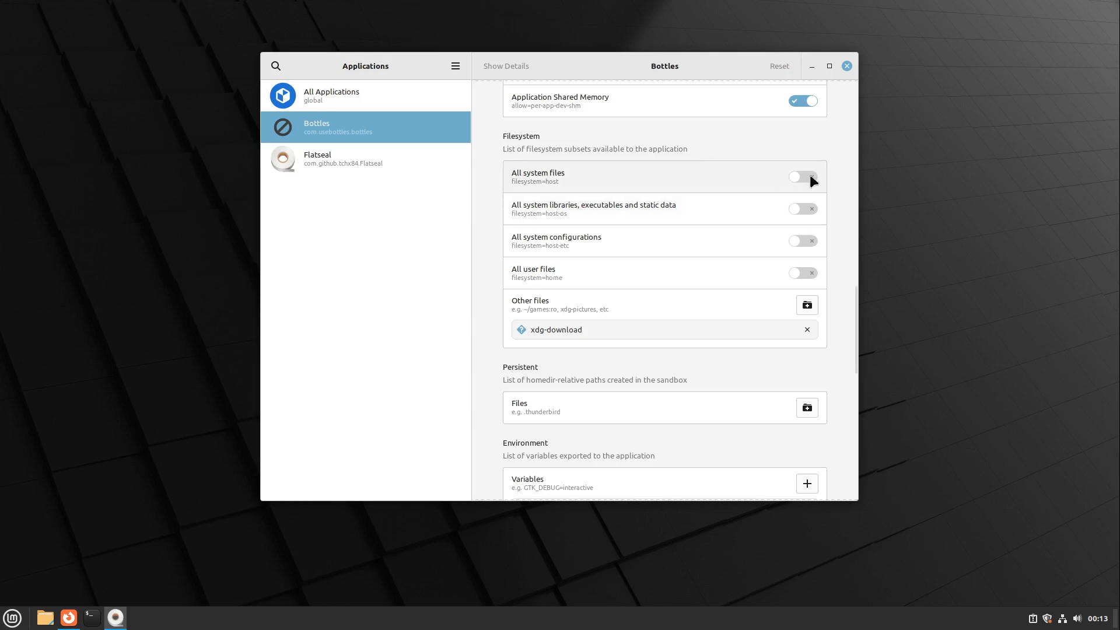
pyautogui.click(803, 176)
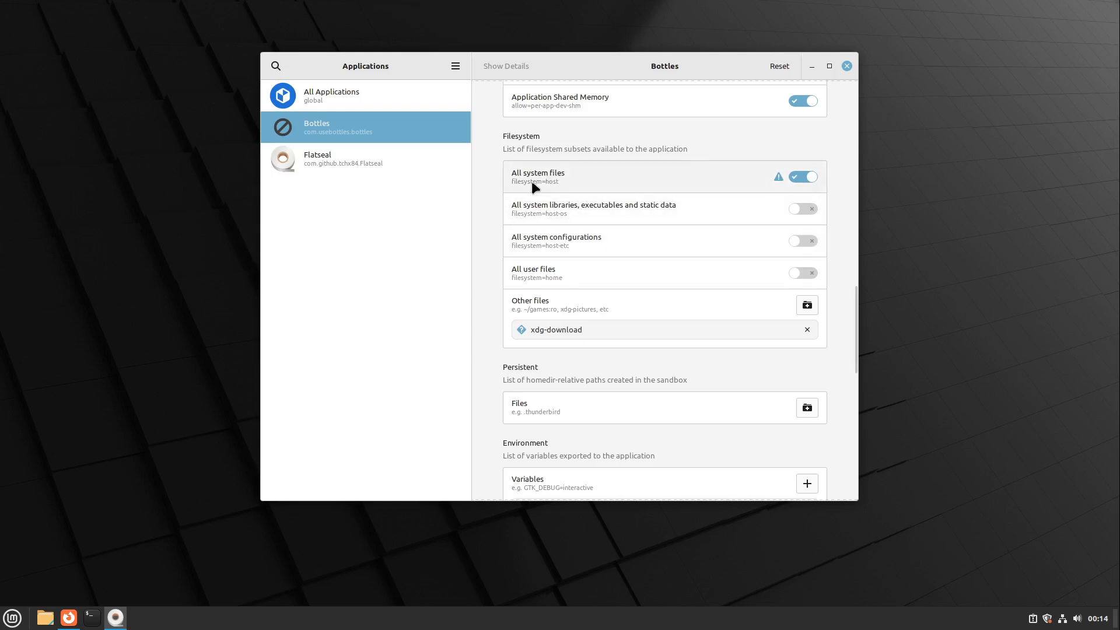
pyautogui.moveTo(852, 72)
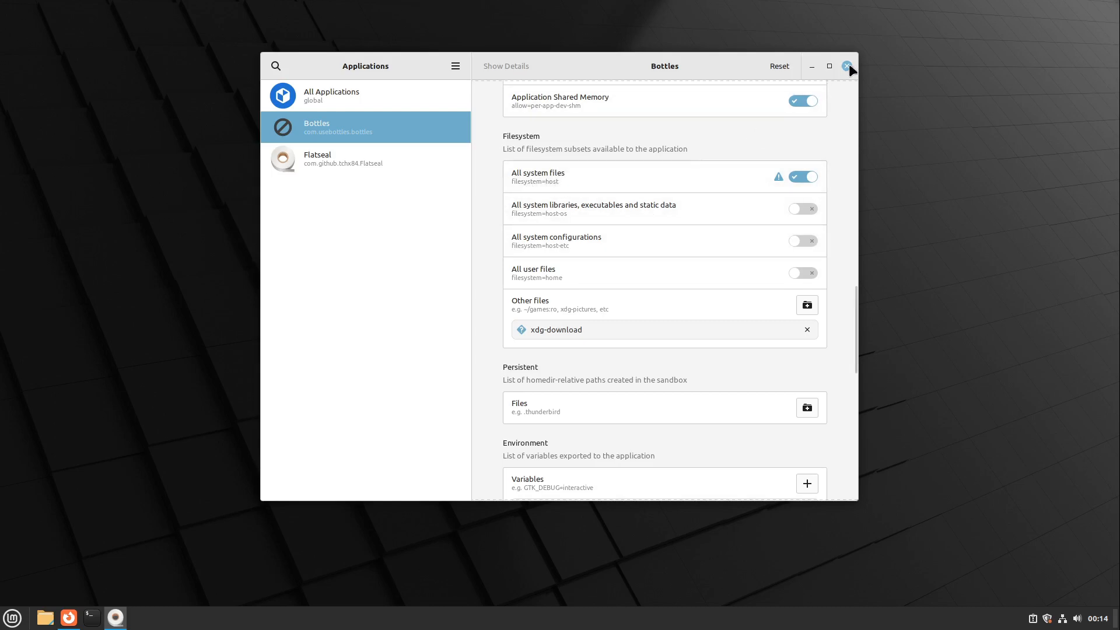
# Close Flatseal, step through Bottles' welcome pages, and start using Bottles at the empty Library.
pyautogui.click(847, 65)
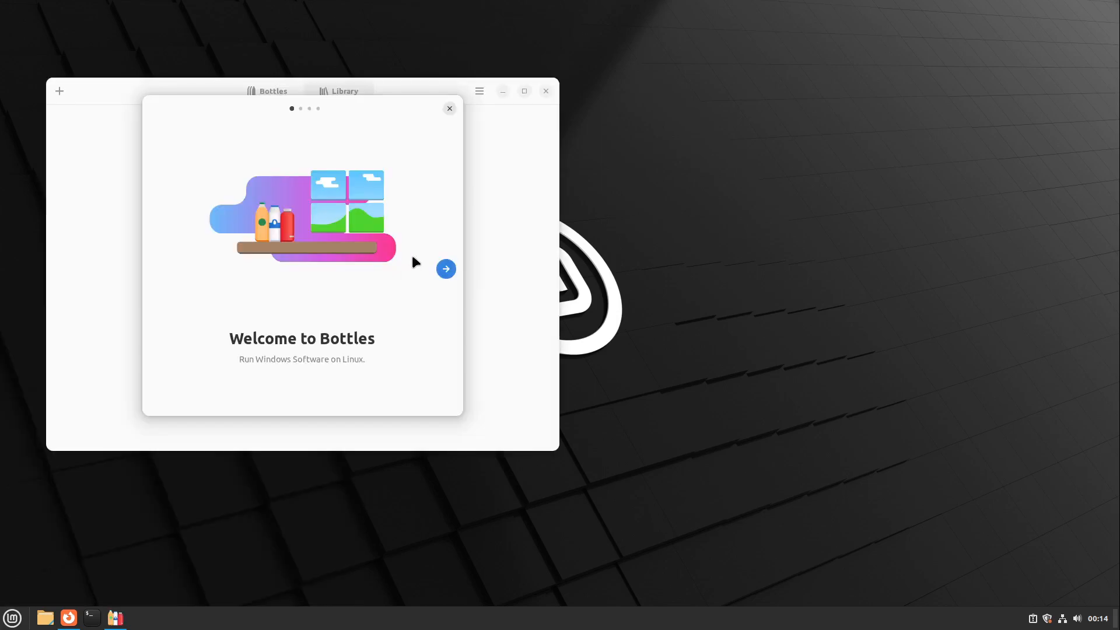
pyautogui.click(445, 269)
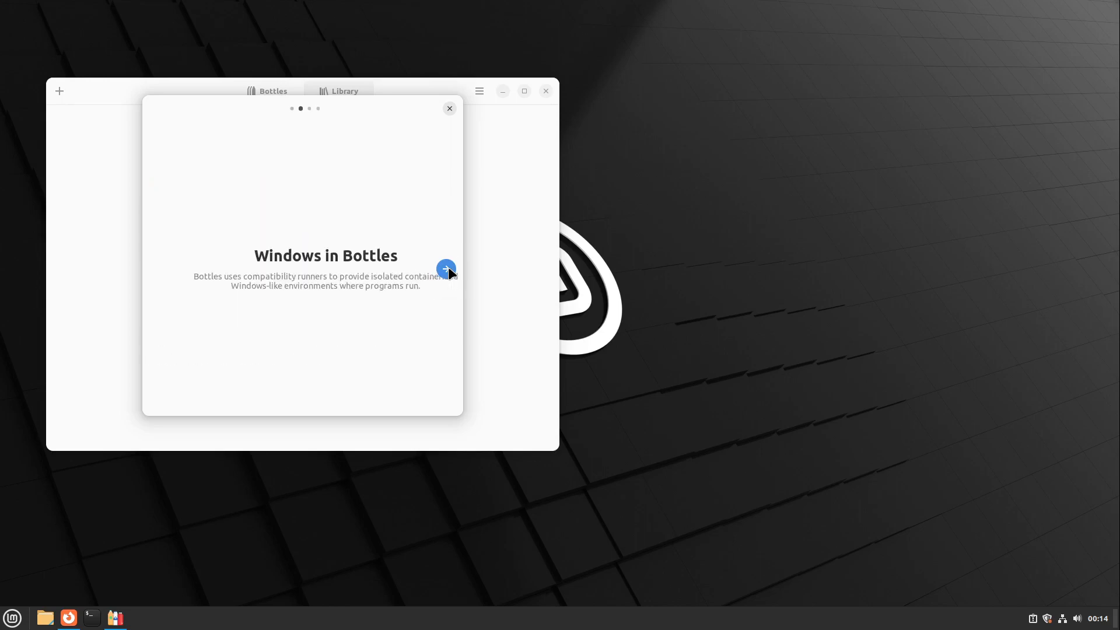
pyautogui.click(446, 268)
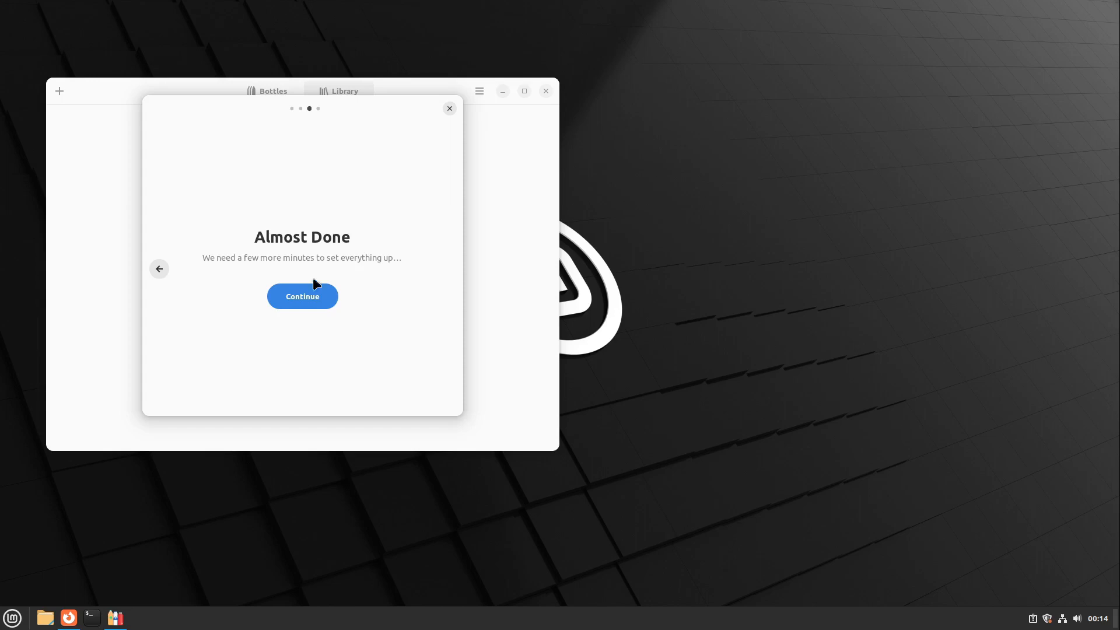
pyautogui.click(302, 297)
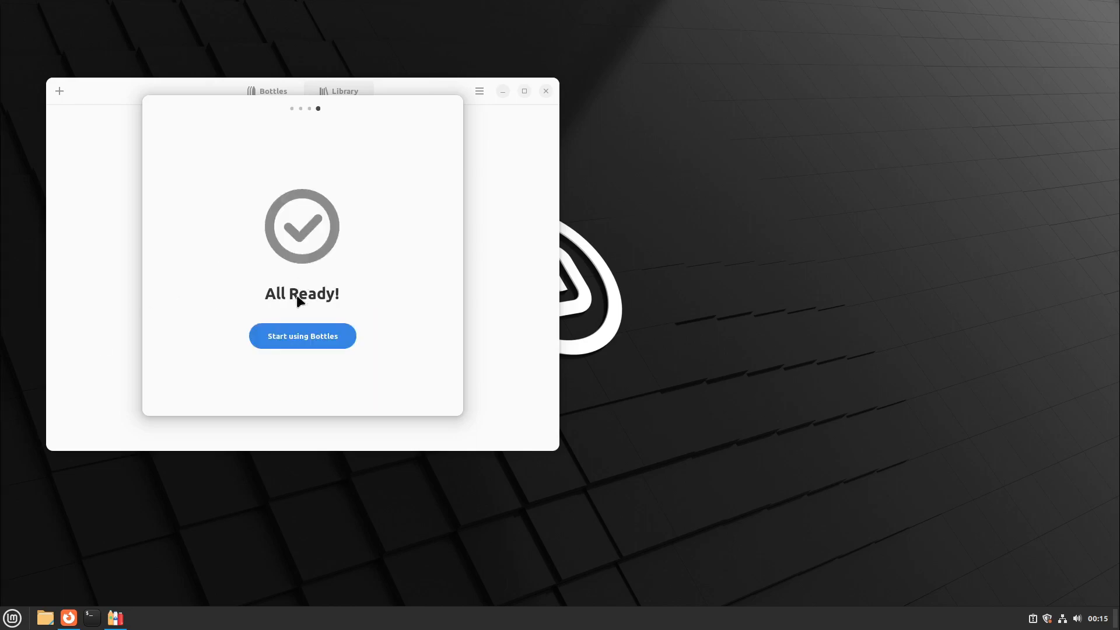
pyautogui.click(302, 336)
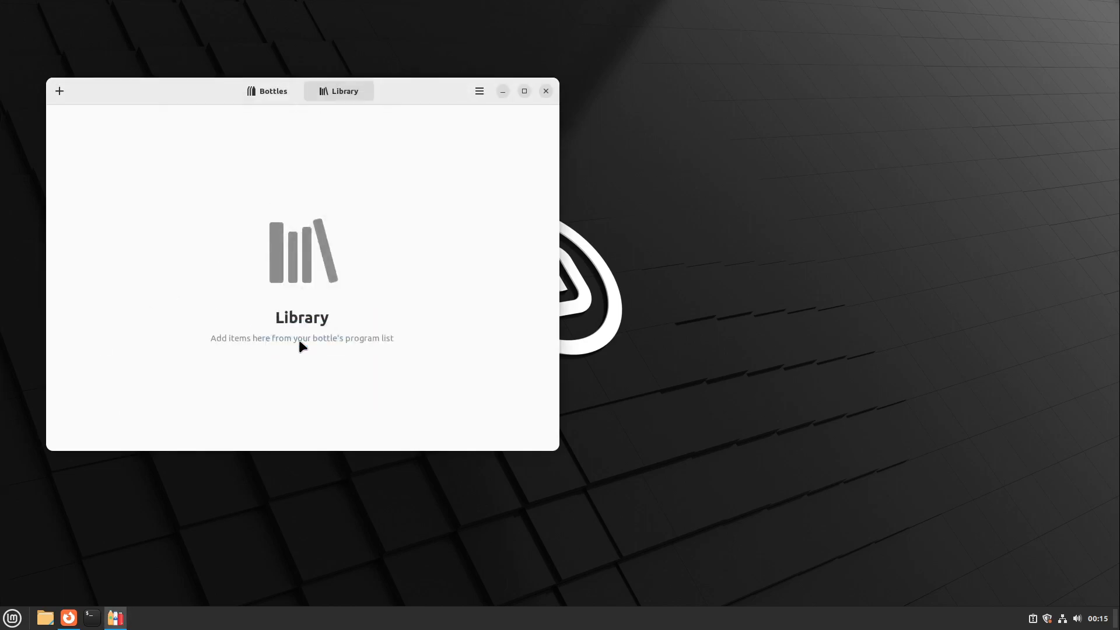
pyautogui.moveTo(351, 188)
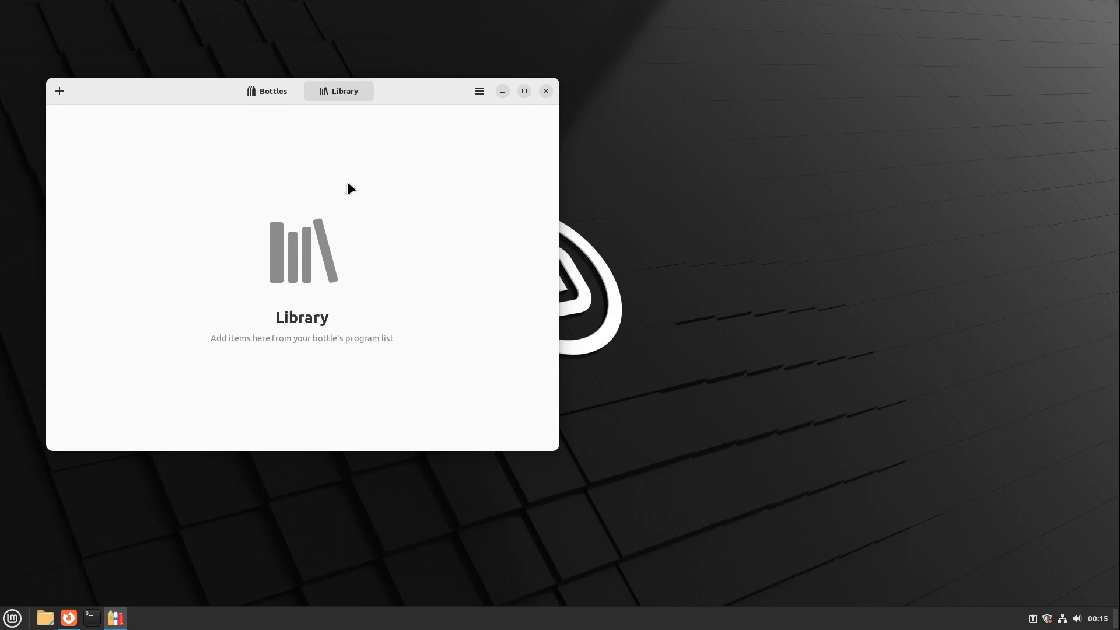
pyautogui.moveTo(480, 99)
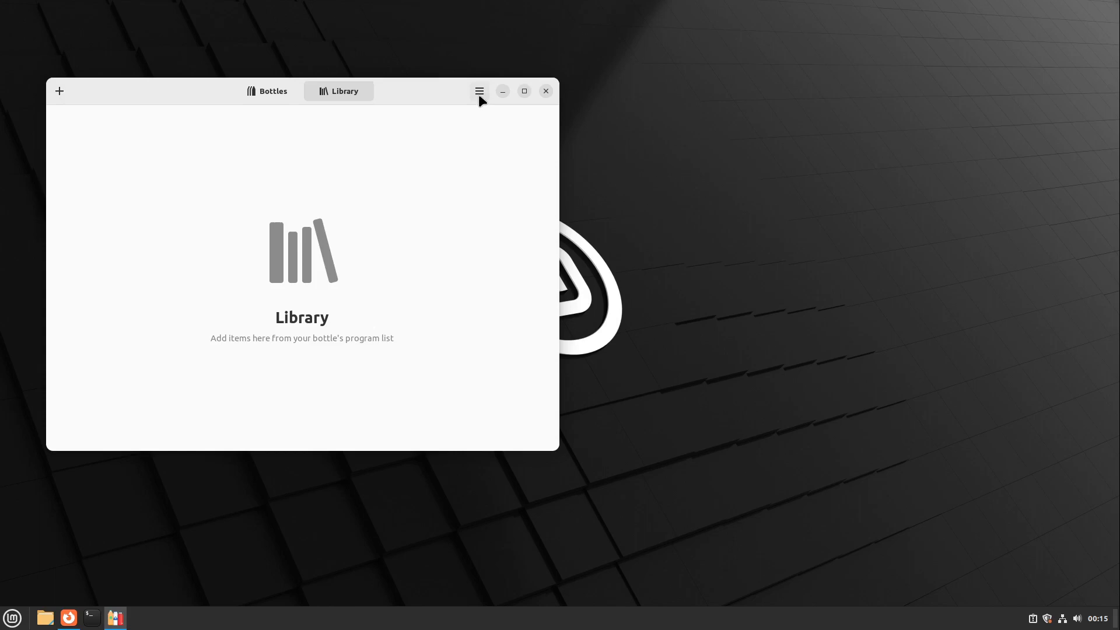
pyautogui.moveTo(364, 215)
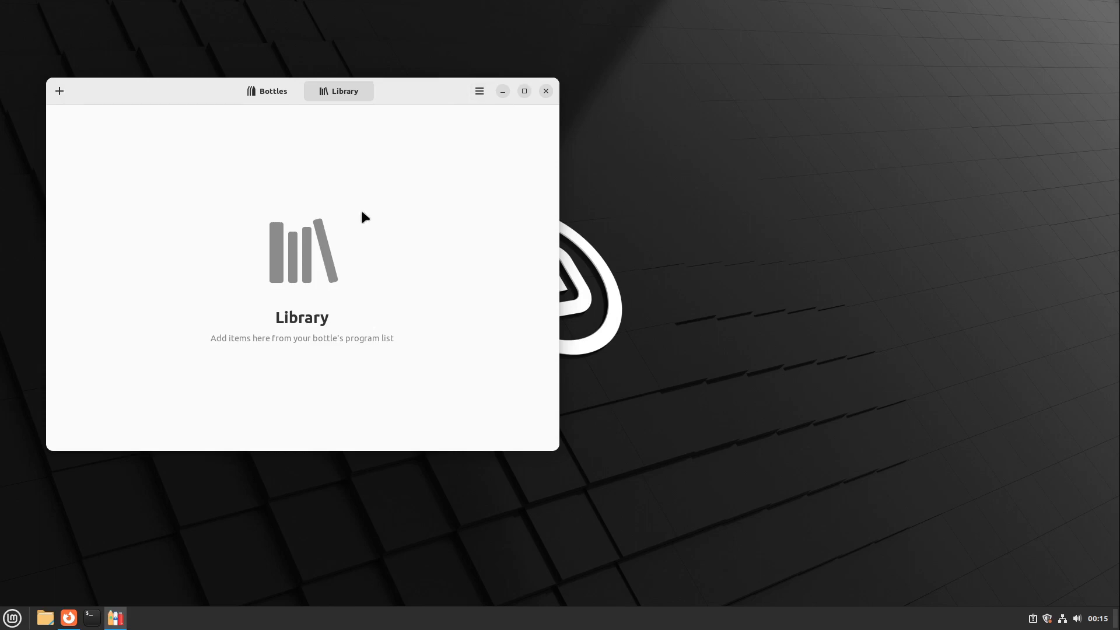
pyautogui.moveTo(480, 93)
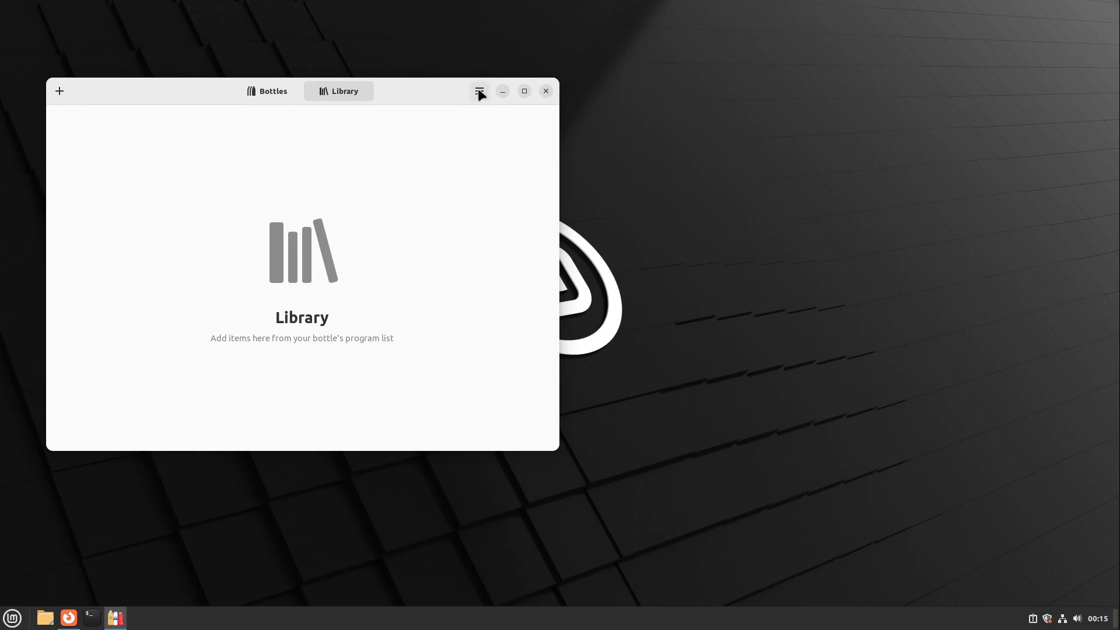
# Reach the Runners section of Bottles' Preferences to install the caffe-7.20 runner.
pyautogui.click(479, 91)
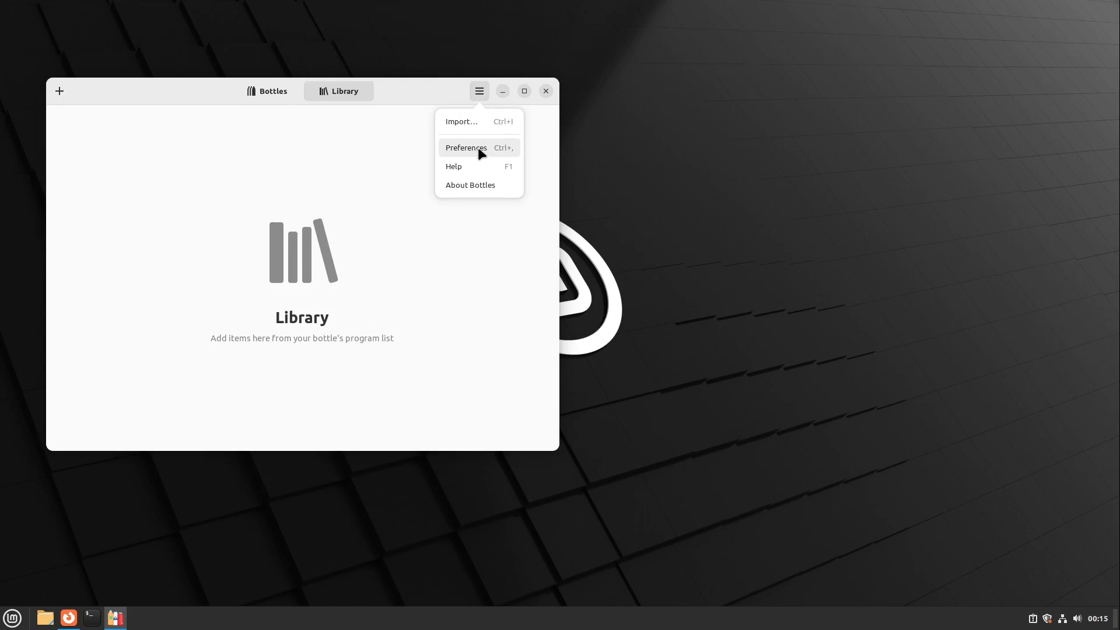
pyautogui.click(466, 148)
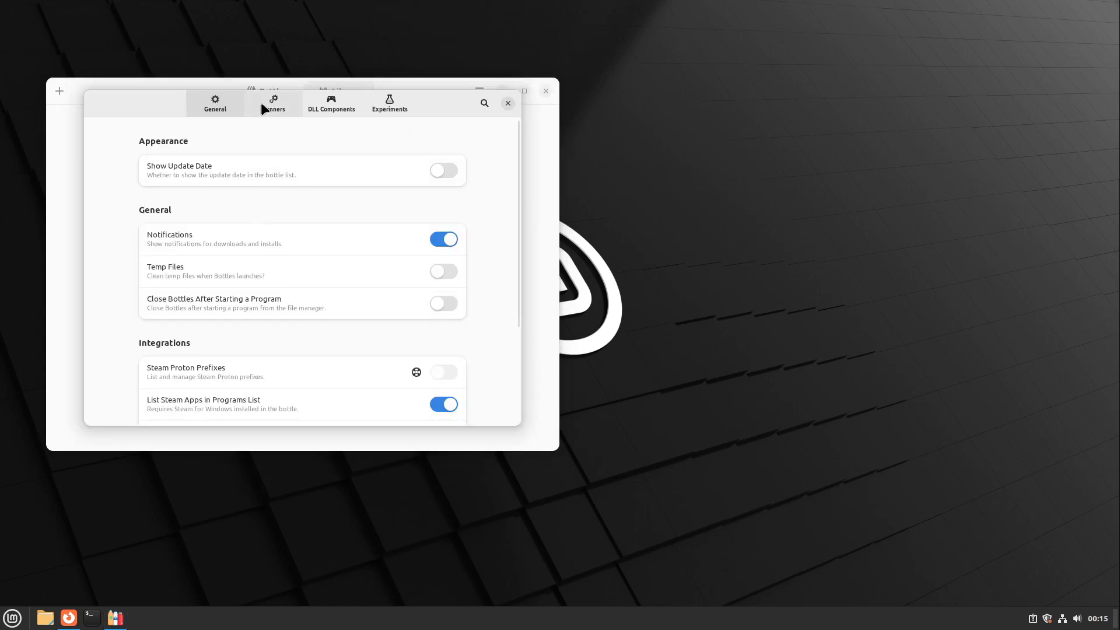
pyautogui.click(273, 104)
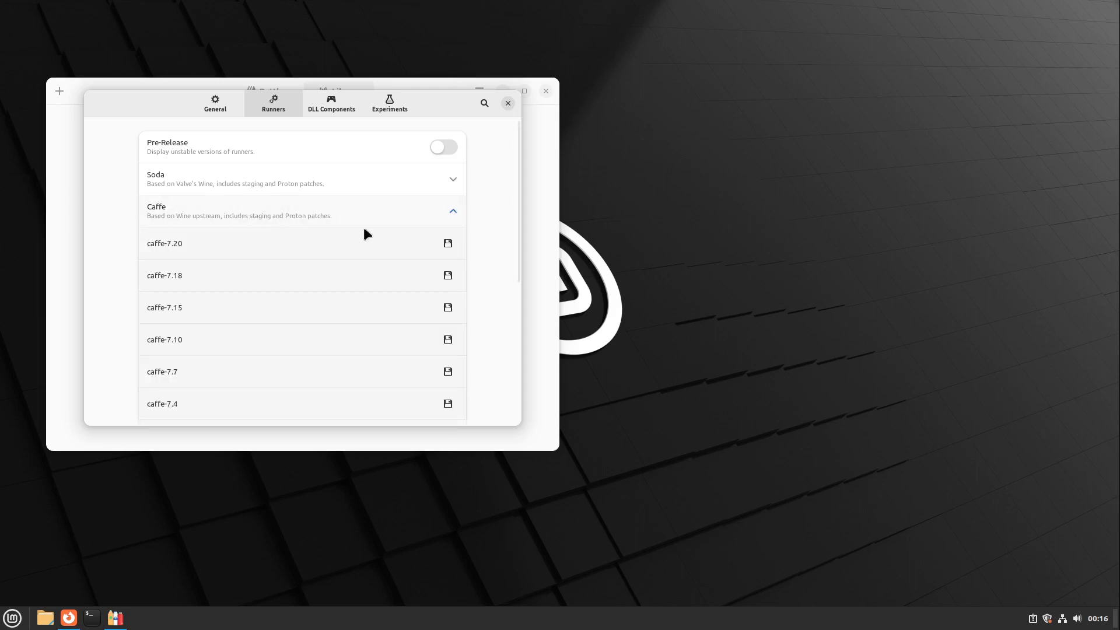
pyautogui.moveTo(205, 219)
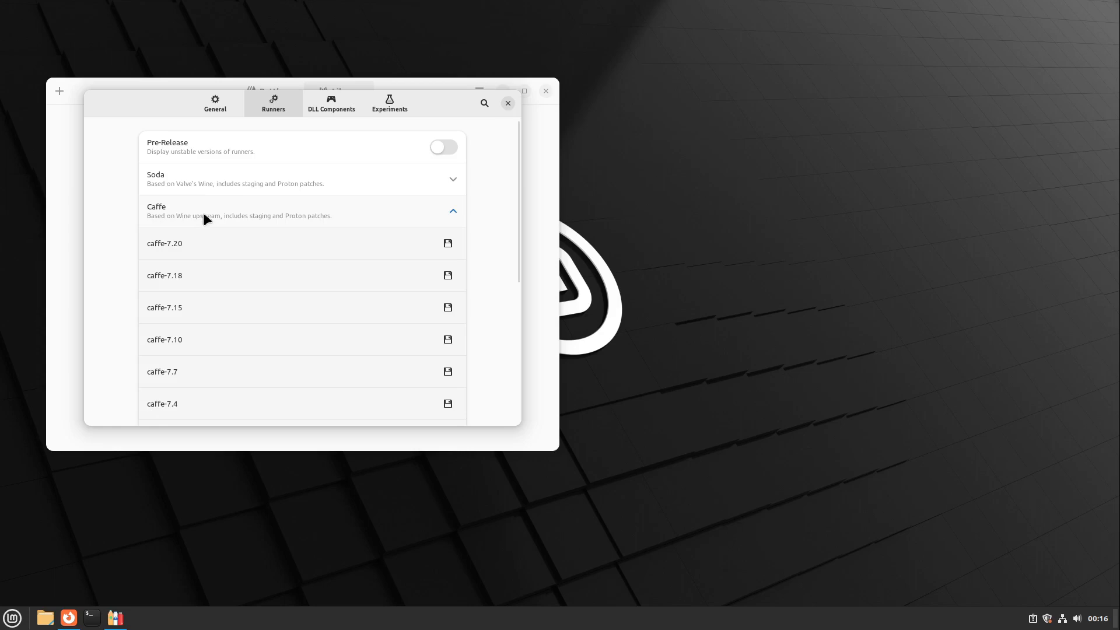
pyautogui.moveTo(302, 235)
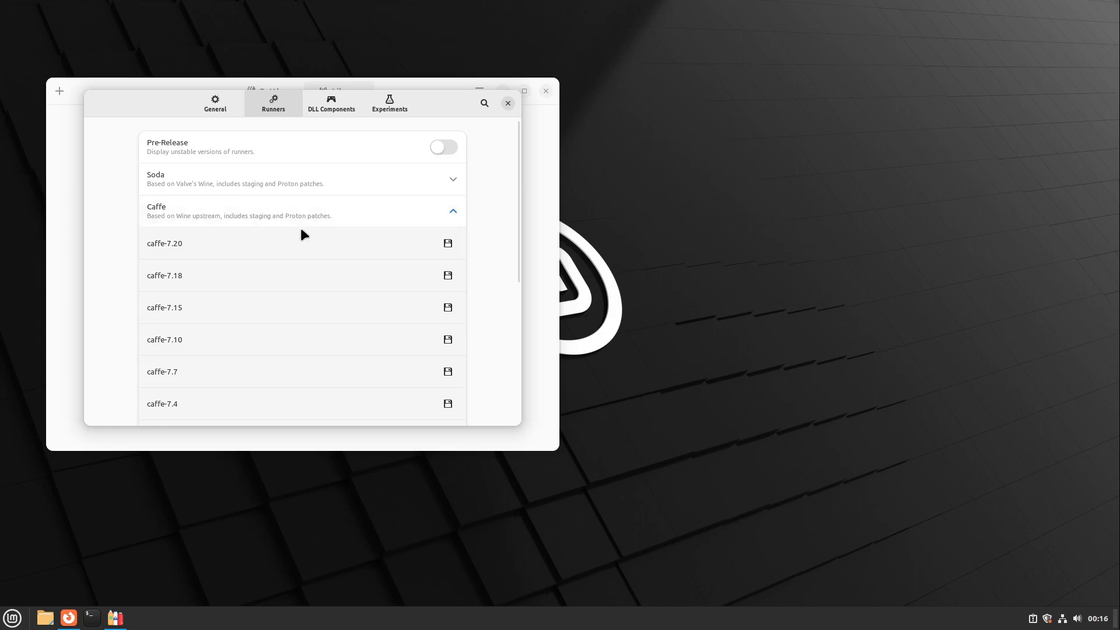
pyautogui.moveTo(324, 224)
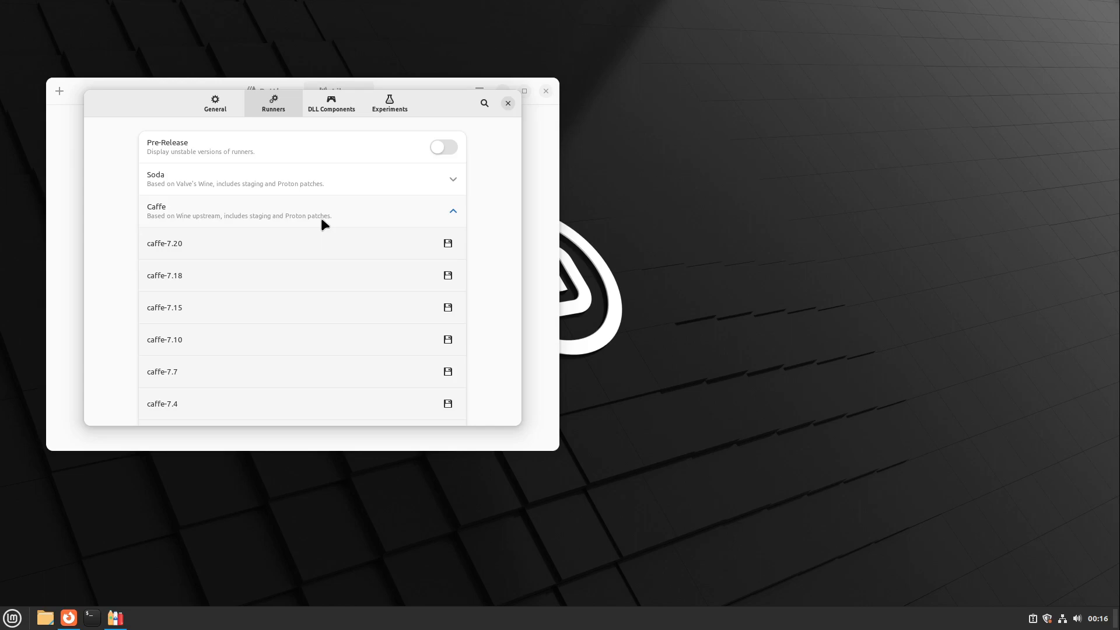
pyautogui.moveTo(452, 254)
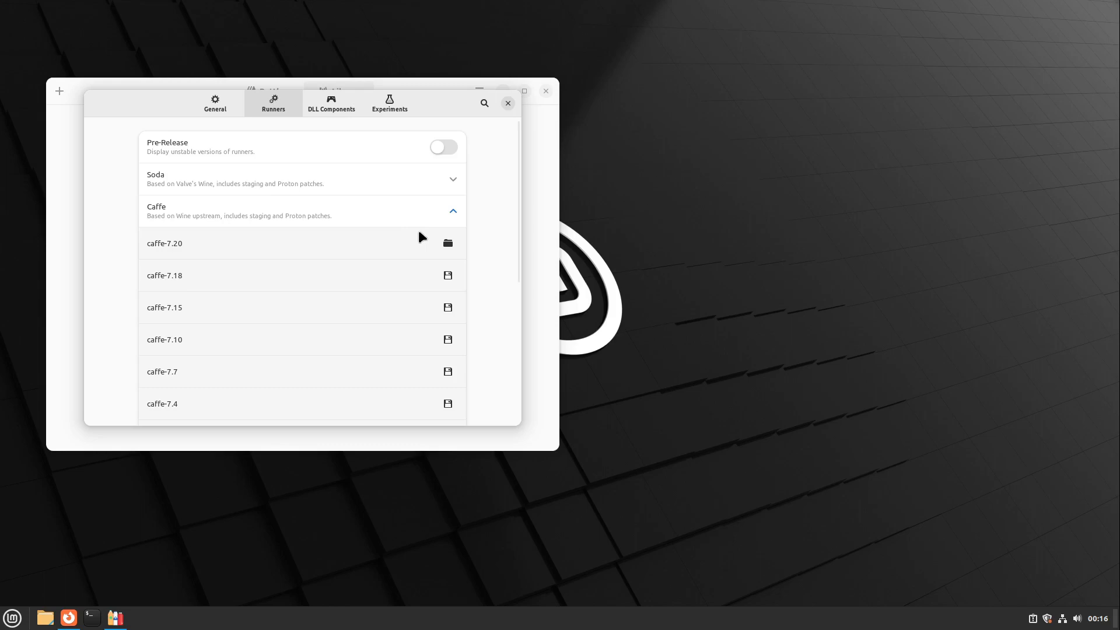
pyautogui.moveTo(509, 105)
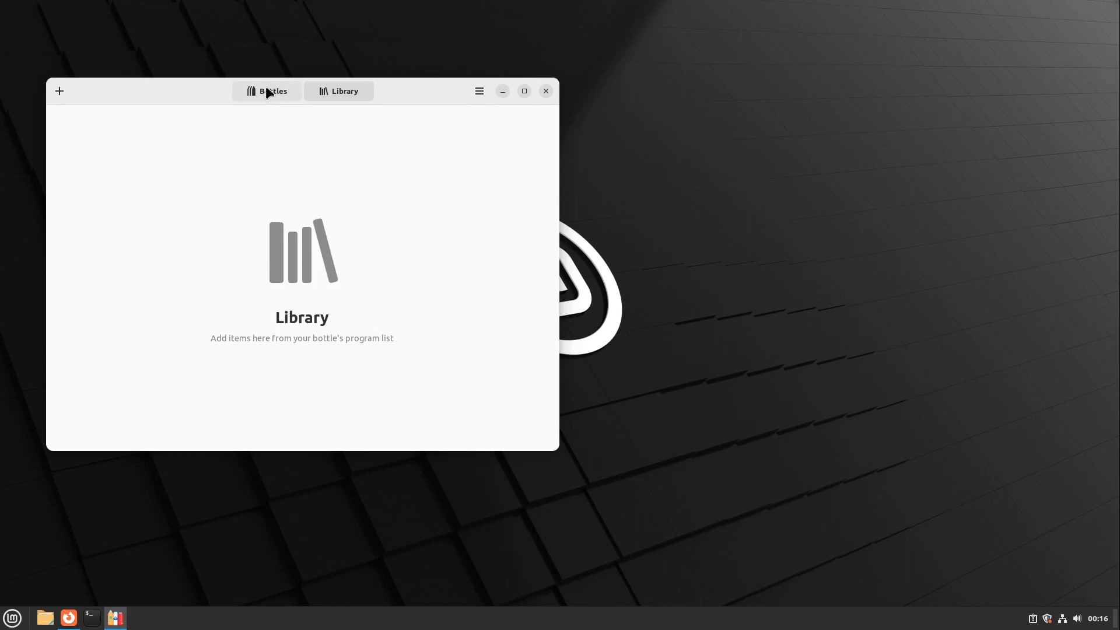
# Begin a new custom bottle and select caffe-7.20 as its runner.
pyautogui.click(266, 91)
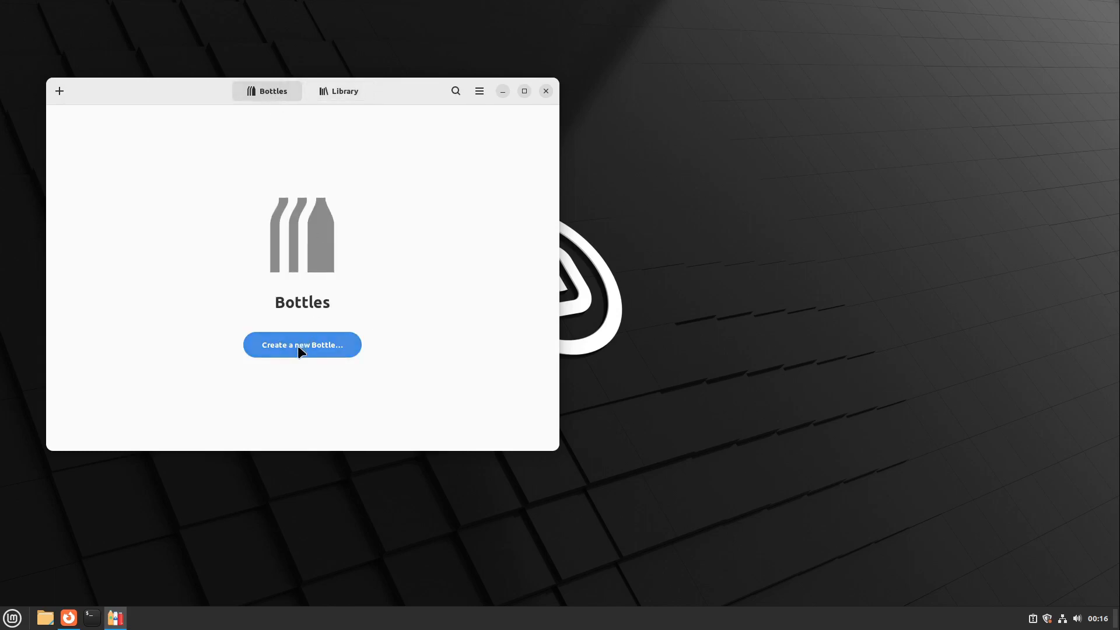
pyautogui.click(302, 344)
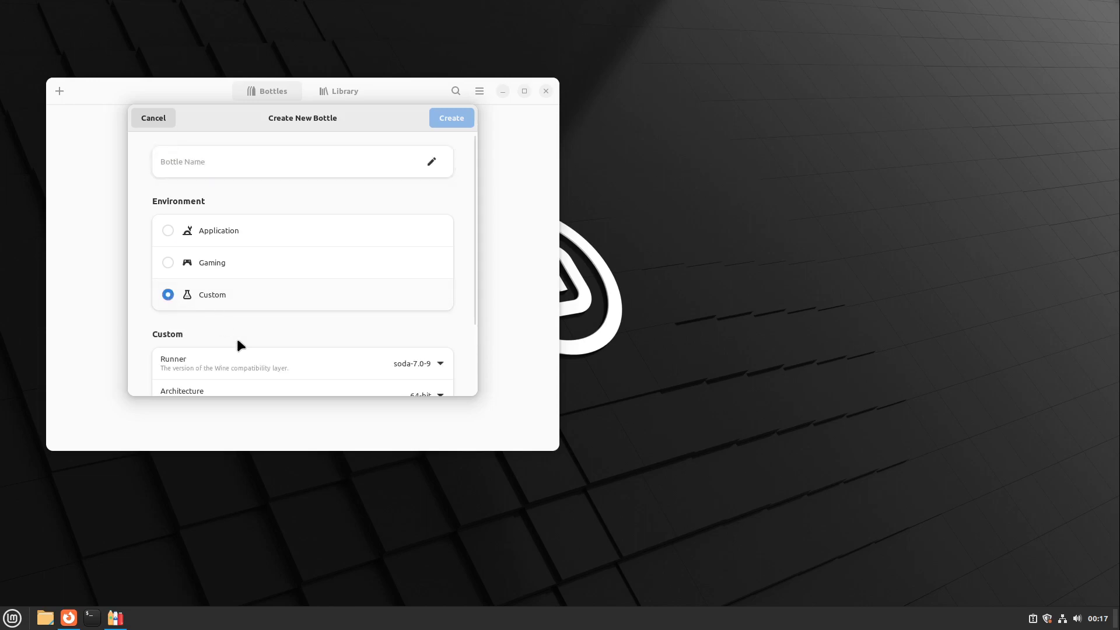
pyautogui.scroll(-3)
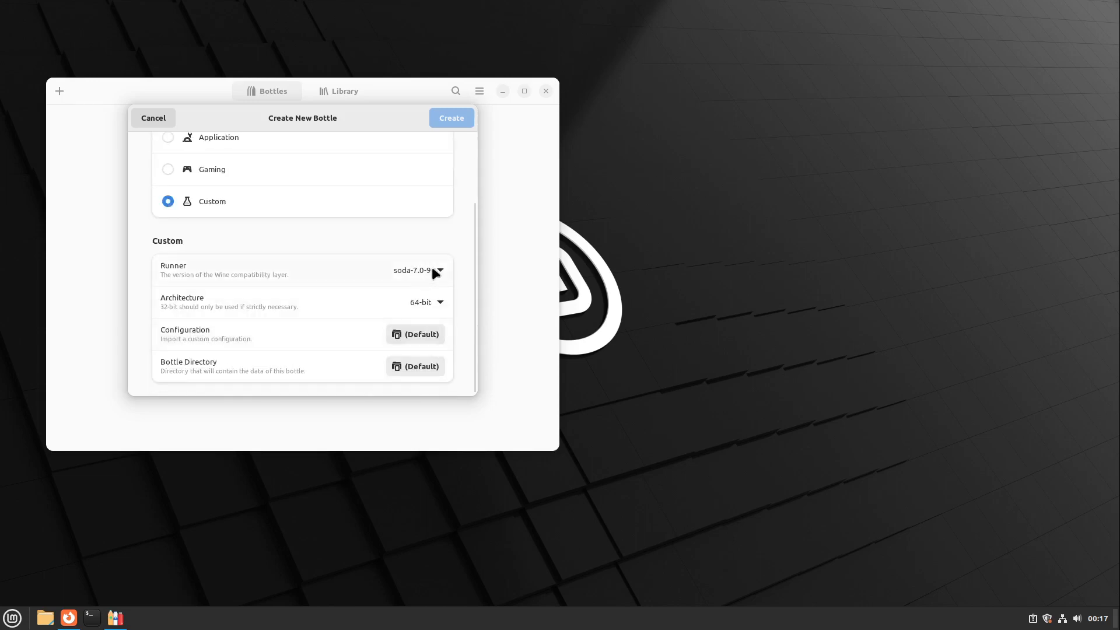
pyautogui.click(439, 271)
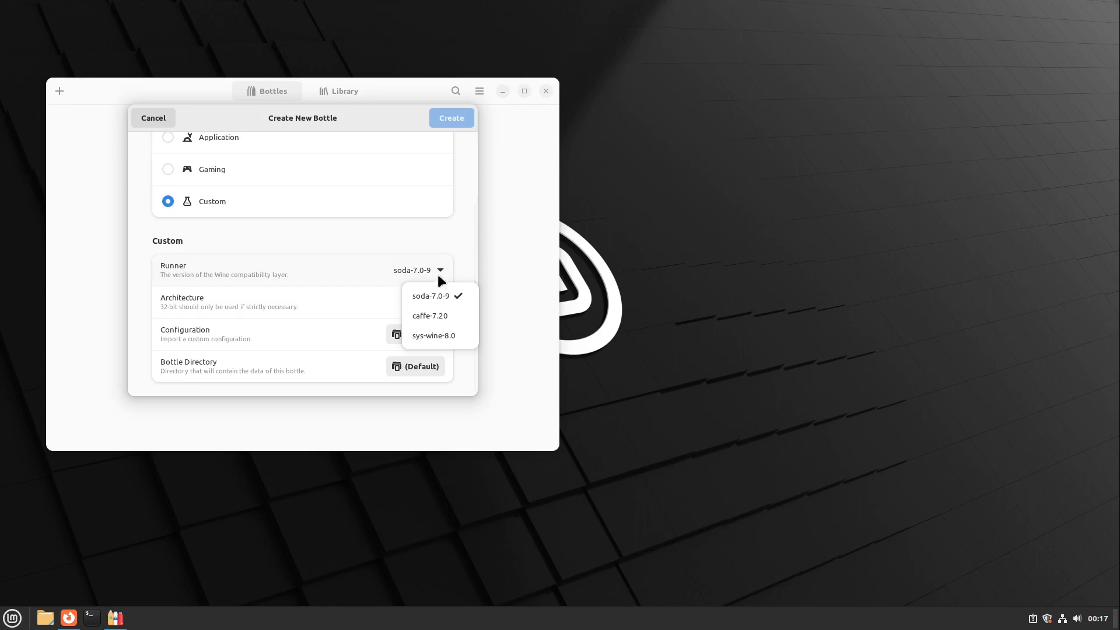
pyautogui.click(430, 315)
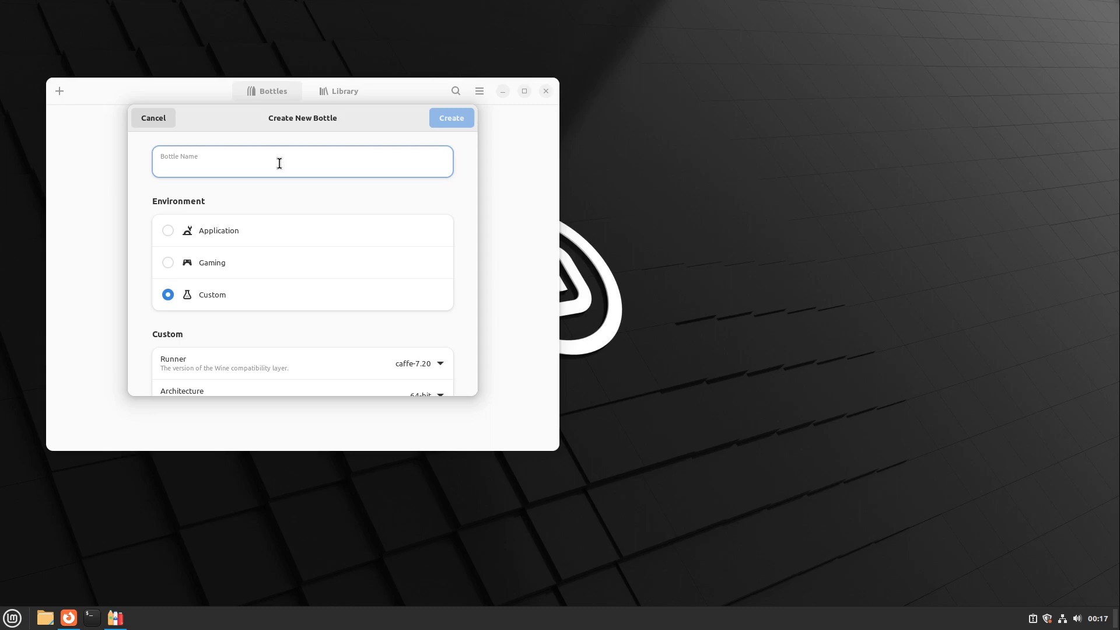
# Name the bottle PDF24, create it, and dismiss the created confirmation.
pyautogui.write('<')
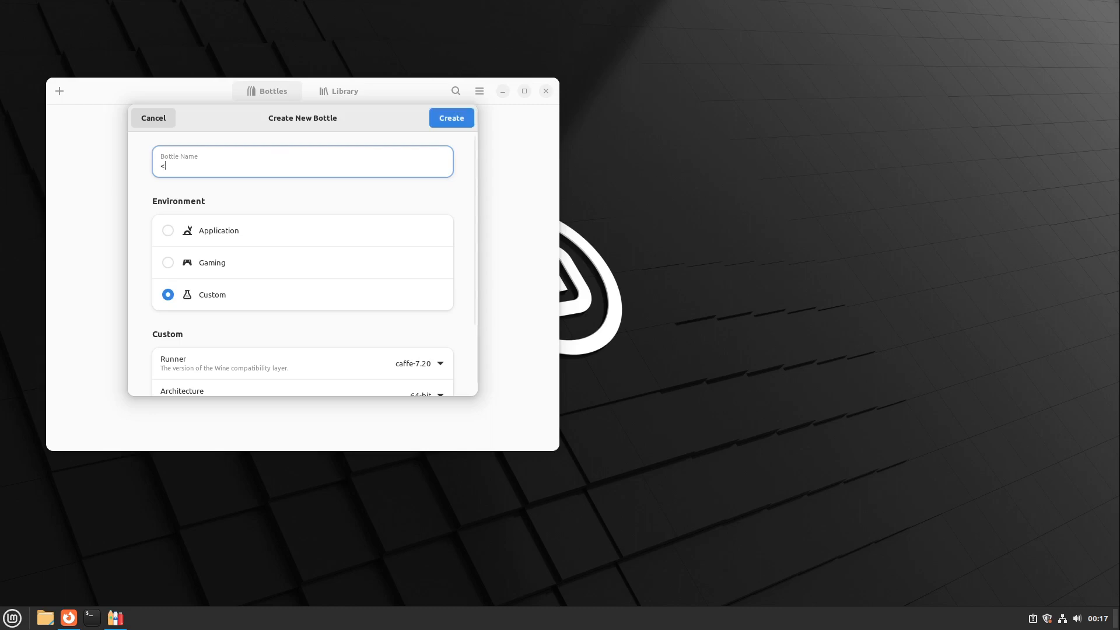
pyautogui.write('PDF')
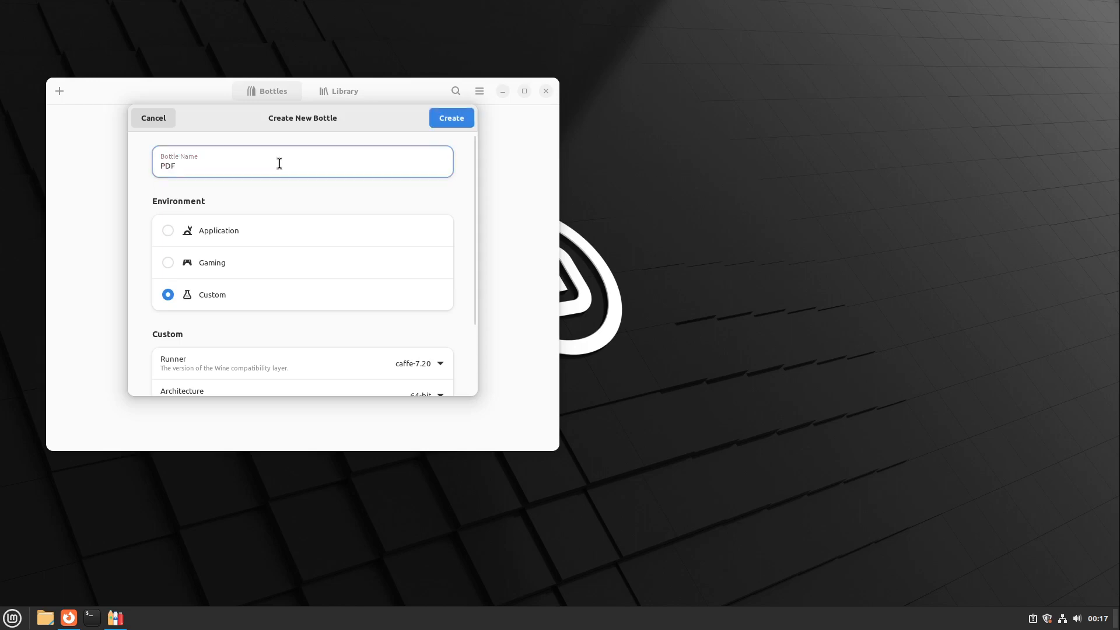
pyautogui.write('24')
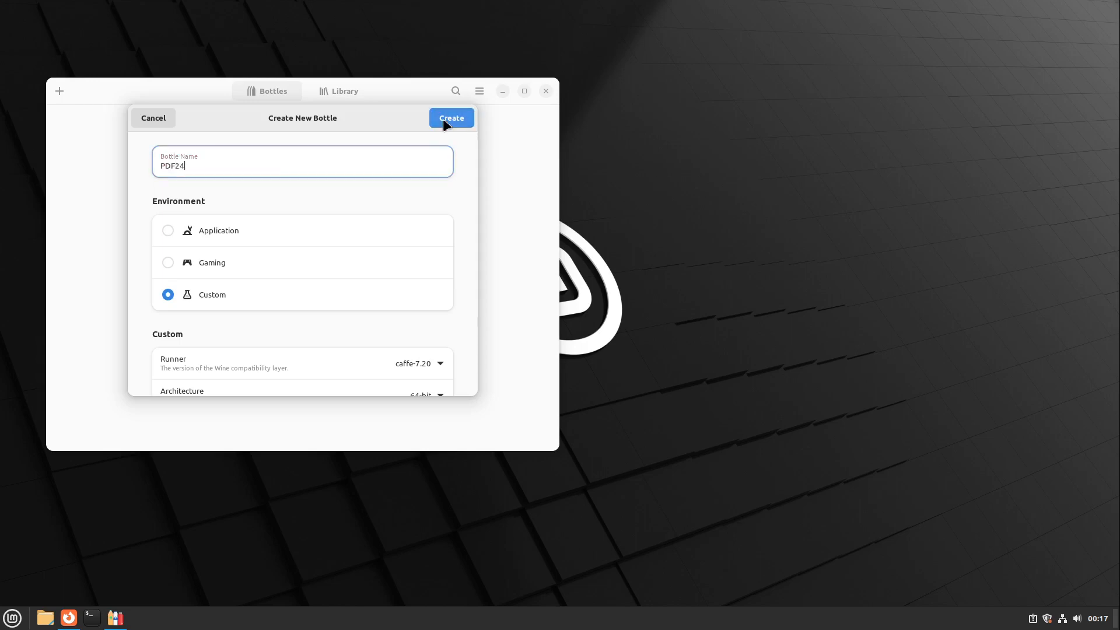
pyautogui.click(451, 117)
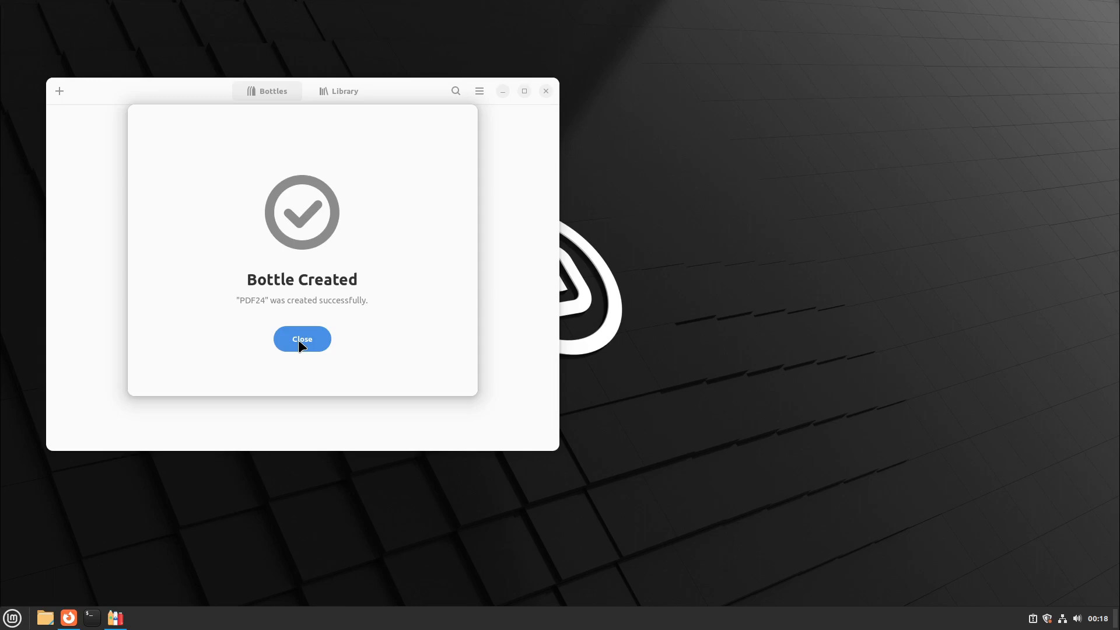
pyautogui.click(302, 339)
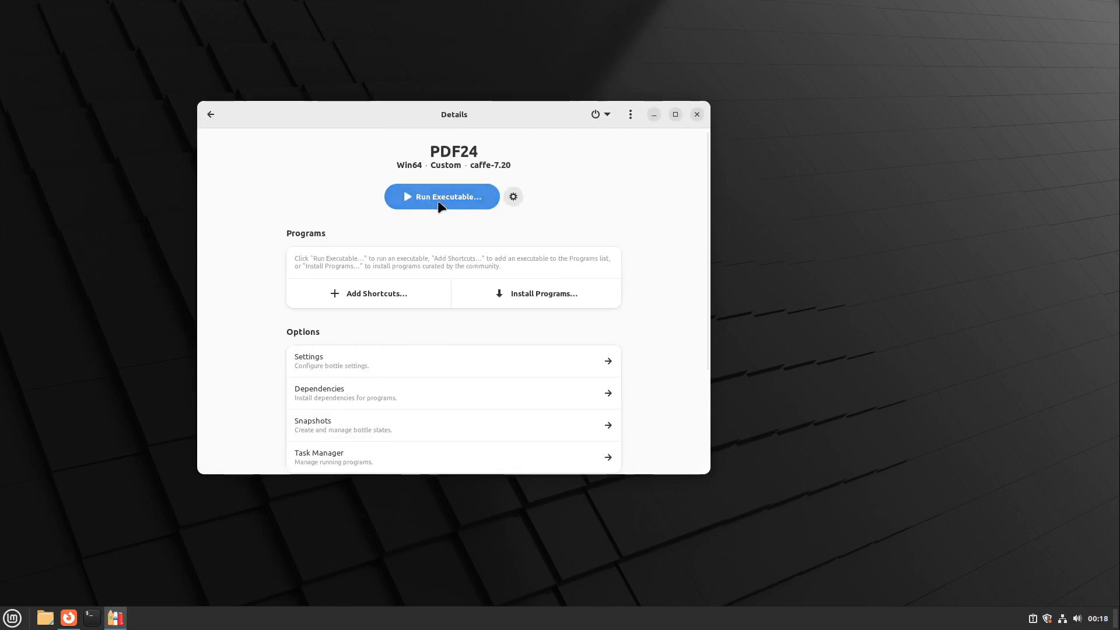
# Run the pdf24-creator .exe from Downloads inside the PDF24 bottle, past the sandbox notice.
pyautogui.click(442, 196)
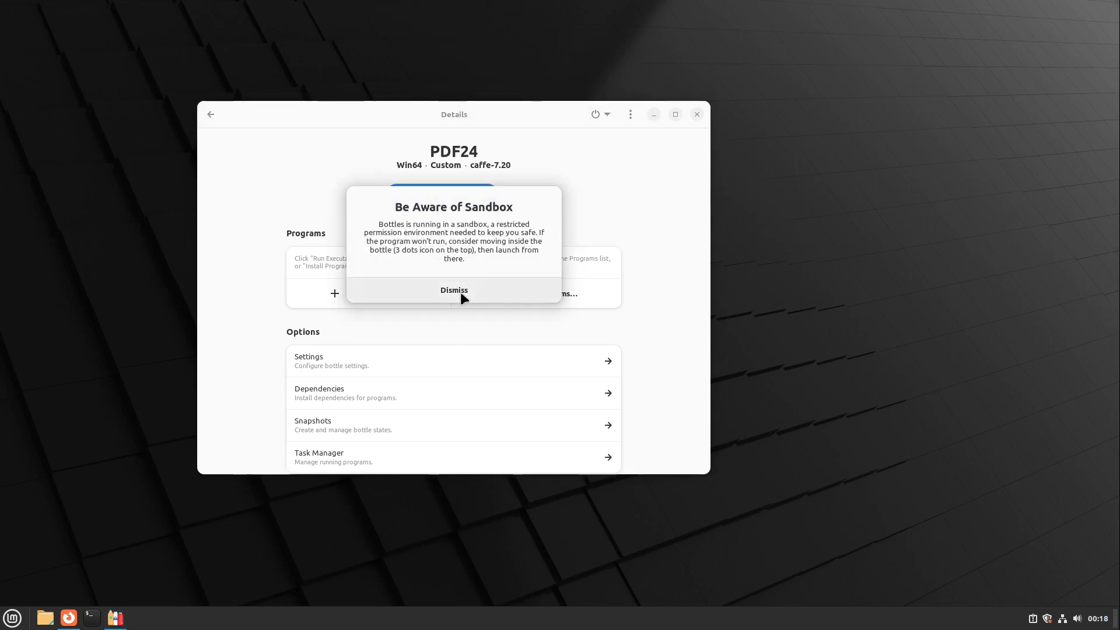
pyautogui.click(454, 289)
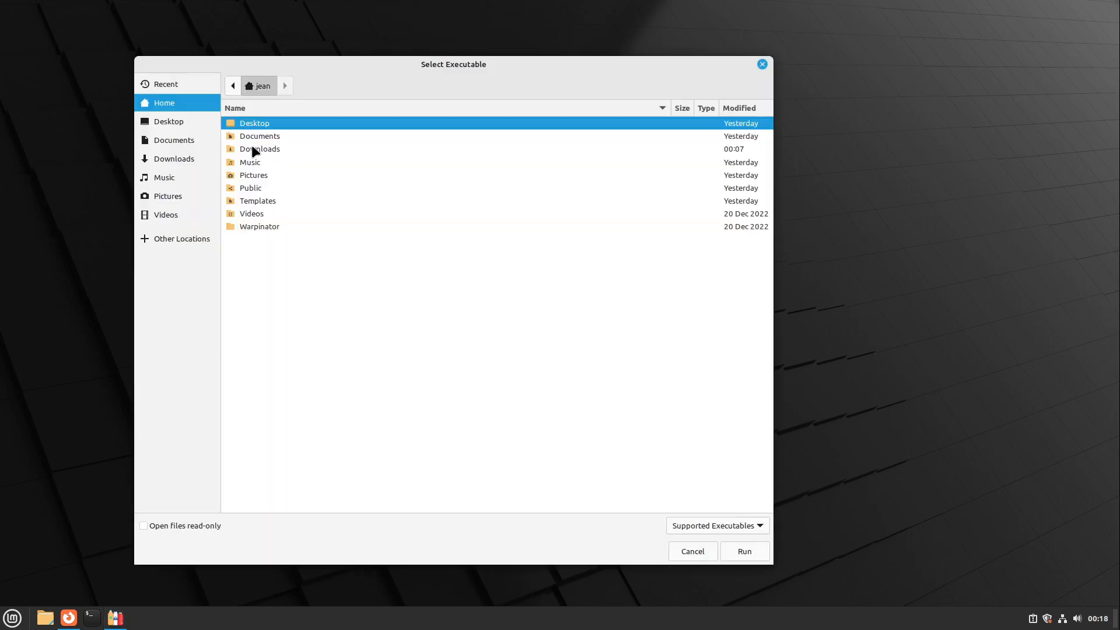
pyautogui.doubleClick(260, 150)
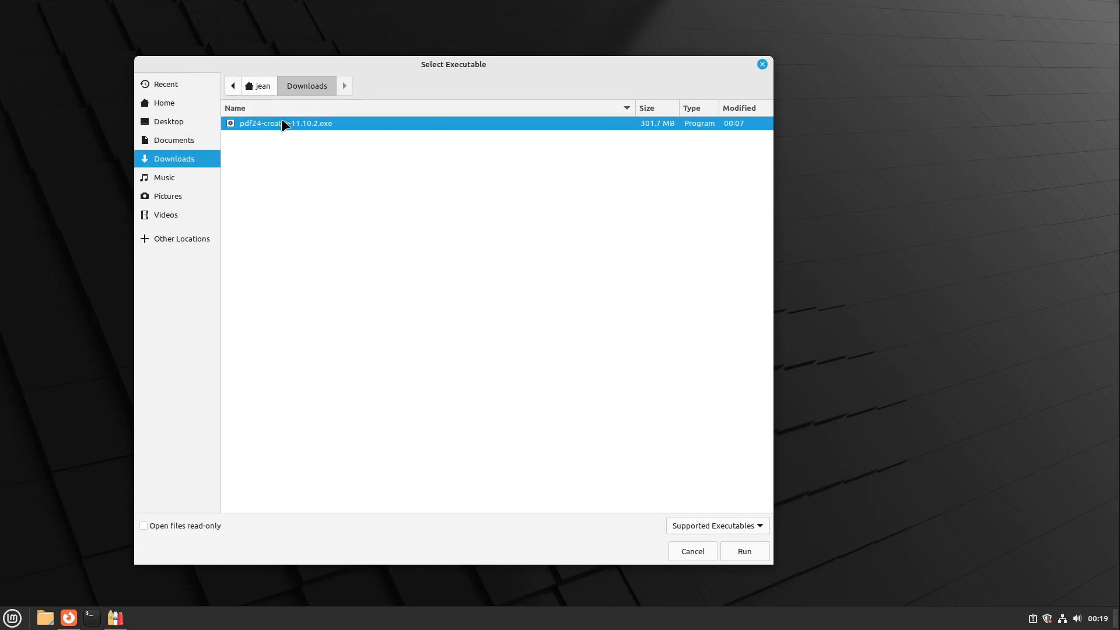
pyautogui.click(744, 551)
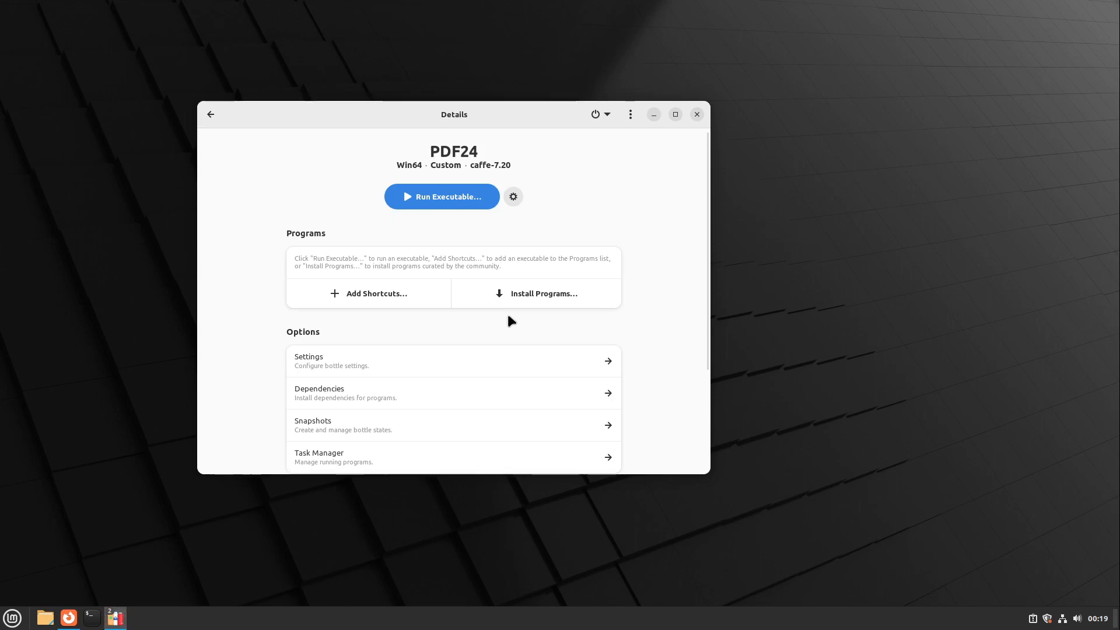
pyautogui.moveTo(337, 121)
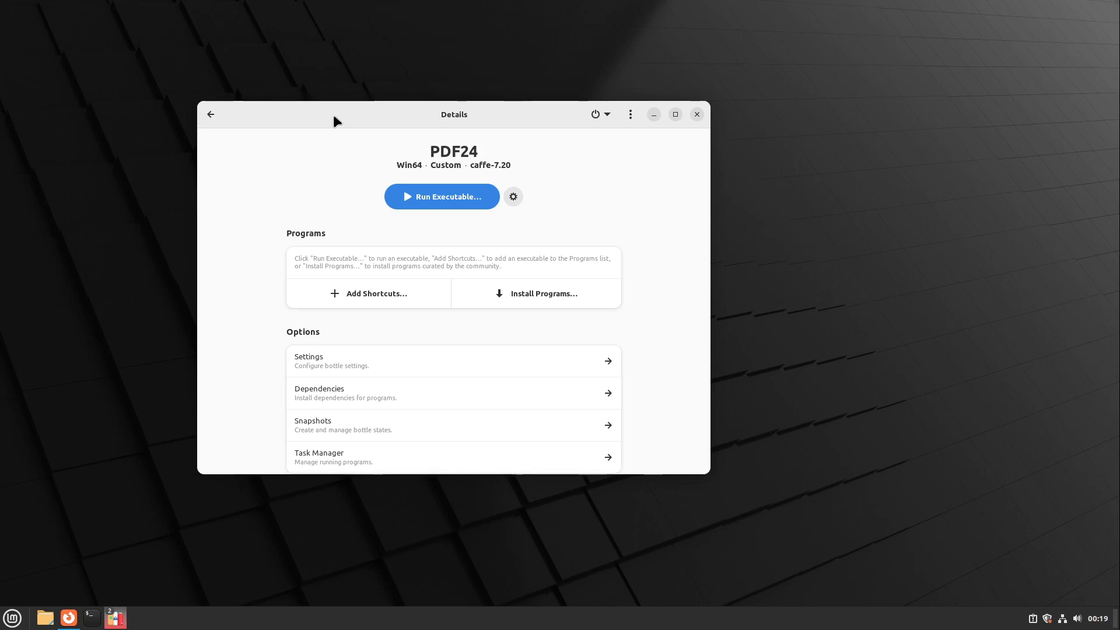
pyautogui.moveTo(336, 120); pyautogui.dragTo(442, 187)
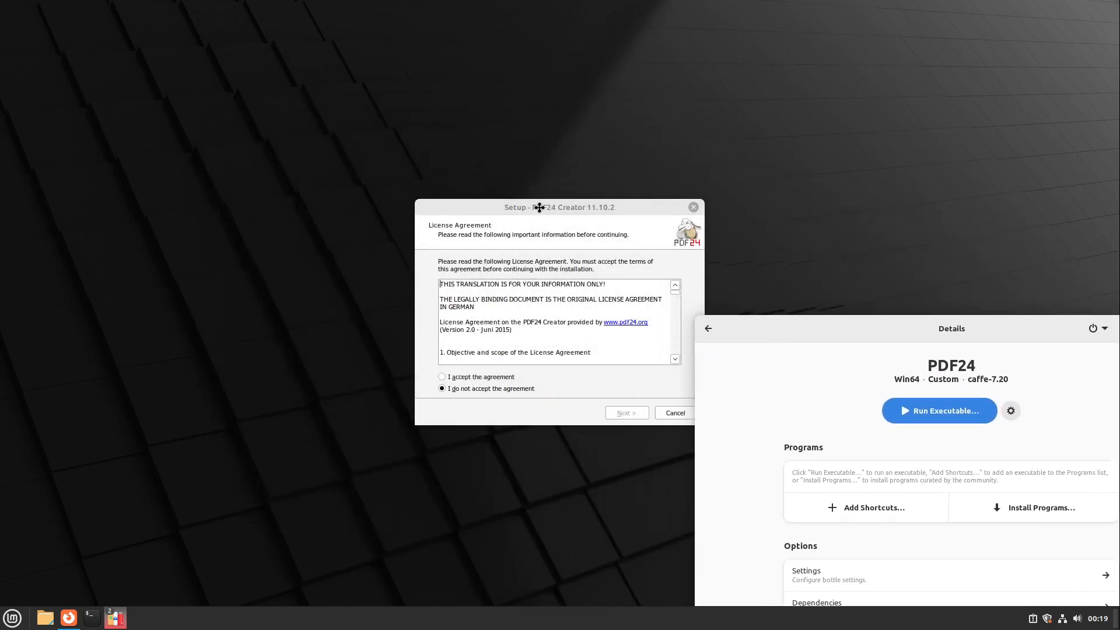
# Accept the PDF24 license and keep the default folder, Start Menu name and setup tasks.
pyautogui.moveTo(556, 207); pyautogui.dragTo(419, 158)
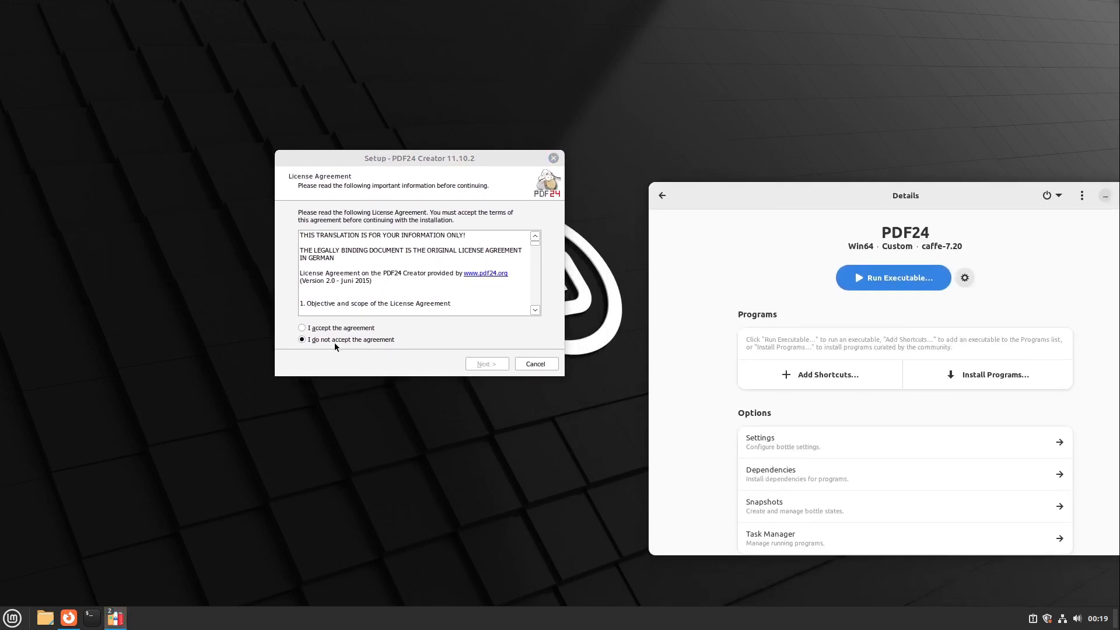
pyautogui.click(301, 327)
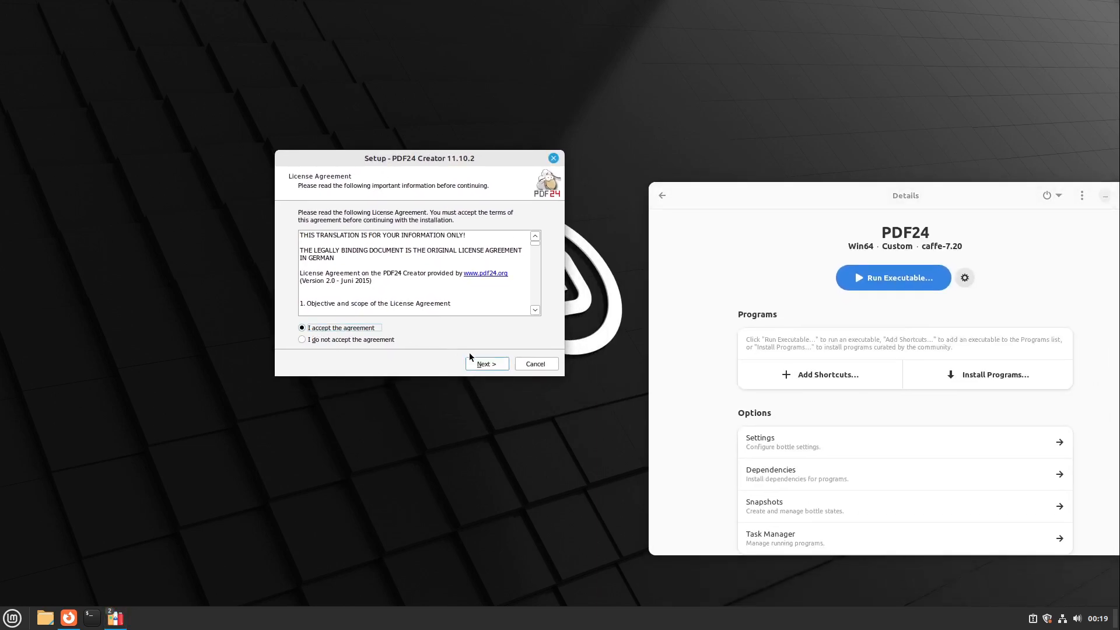
pyautogui.click(486, 364)
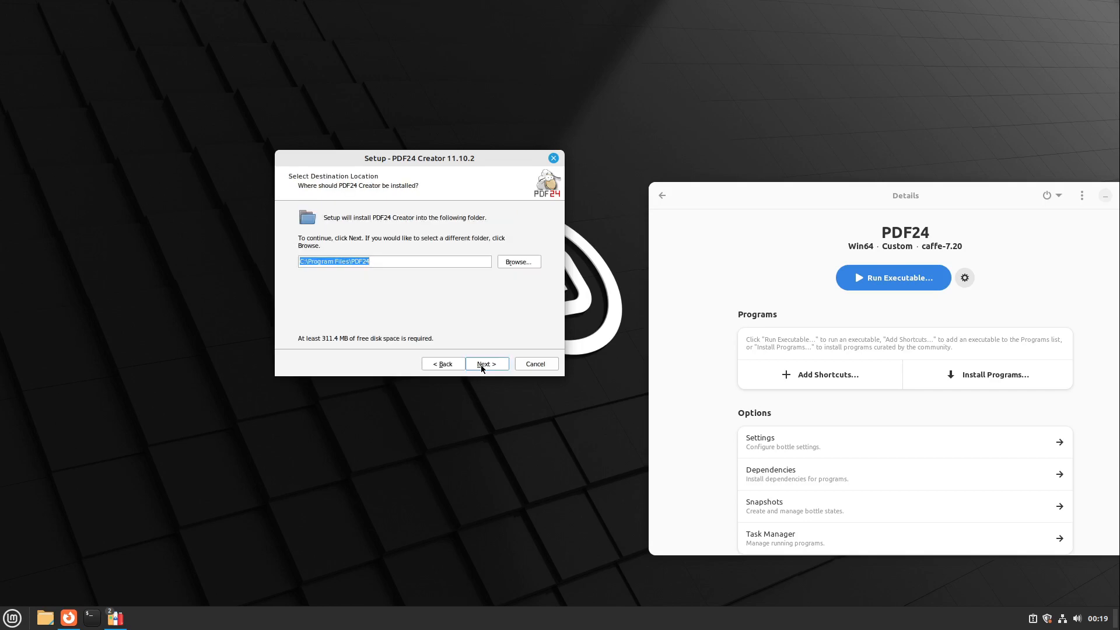
pyautogui.click(485, 363)
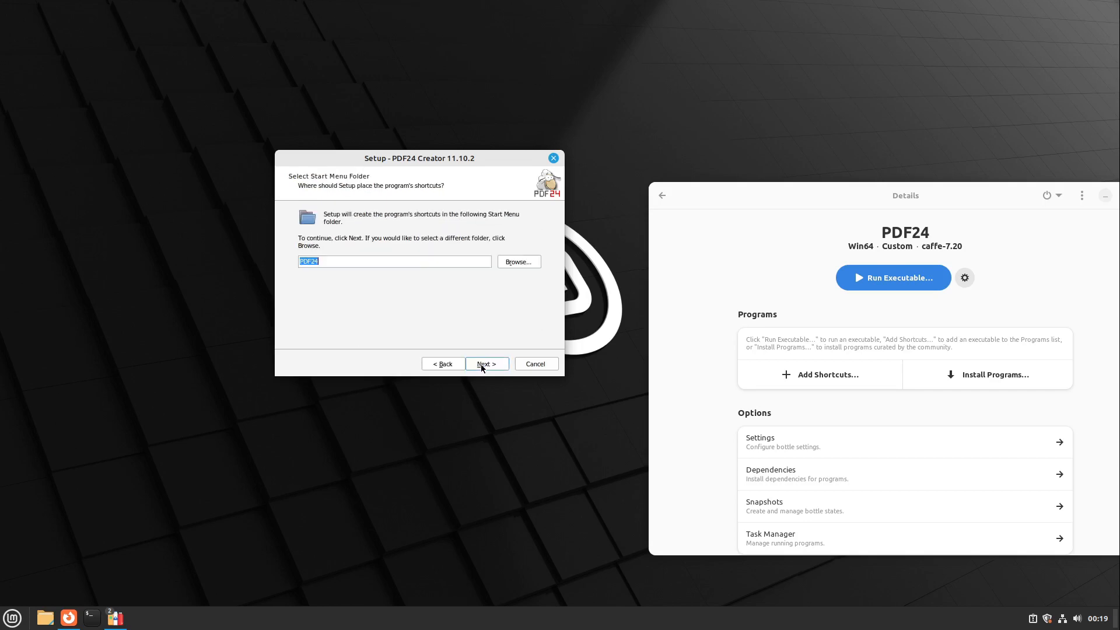
pyautogui.click(486, 364)
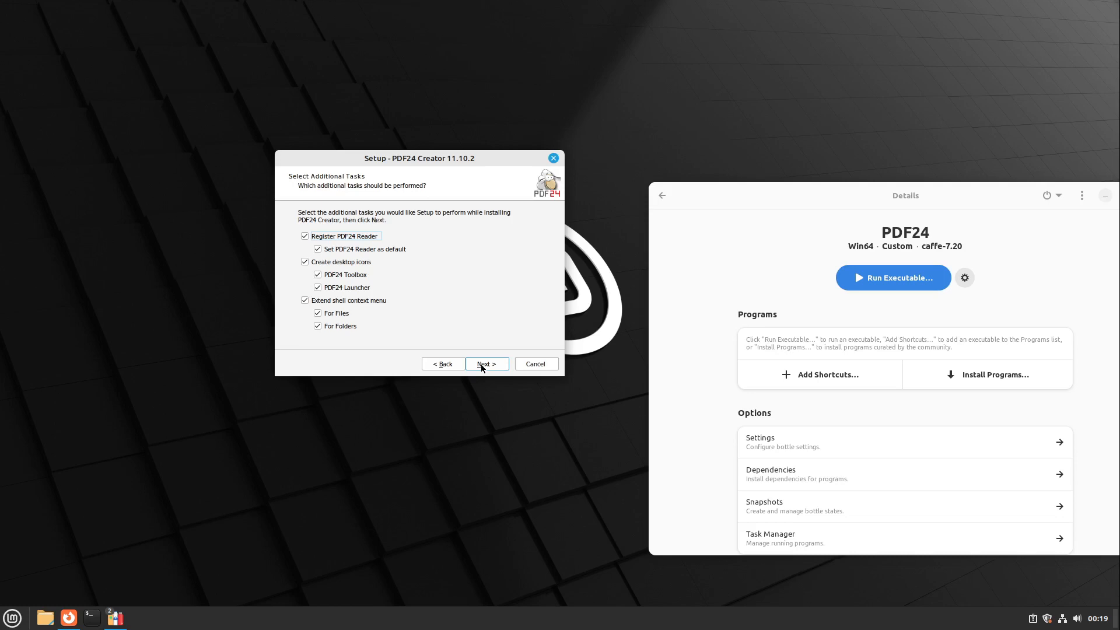
pyautogui.click(486, 364)
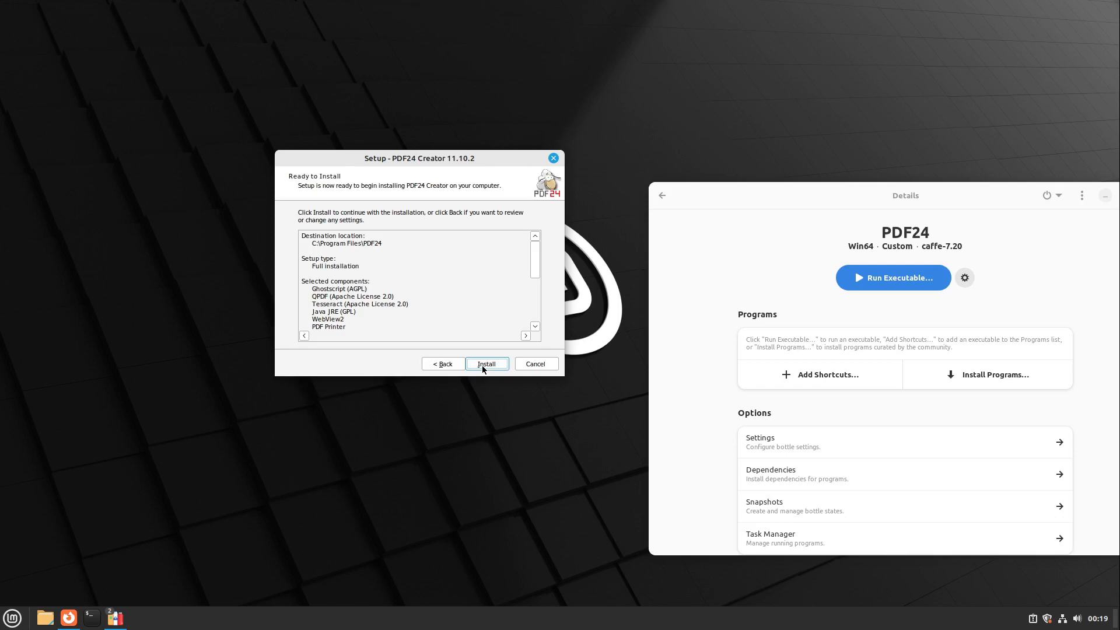
# Install PDF24 Creator, skip the account creation, and finish the setup wizard.
pyautogui.click(486, 364)
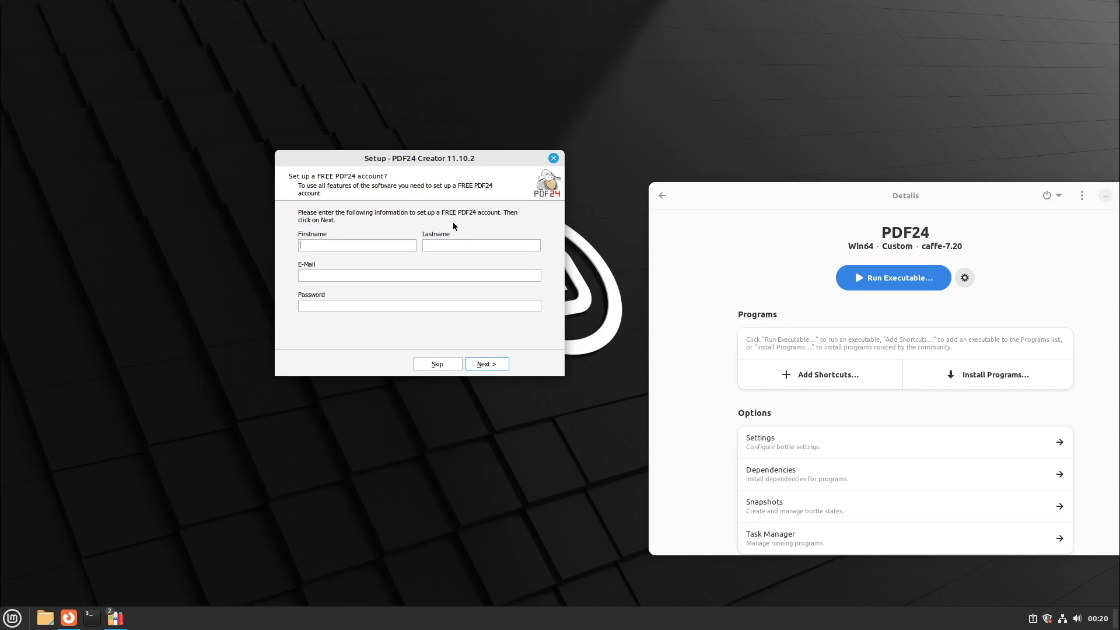
pyautogui.moveTo(437, 364)
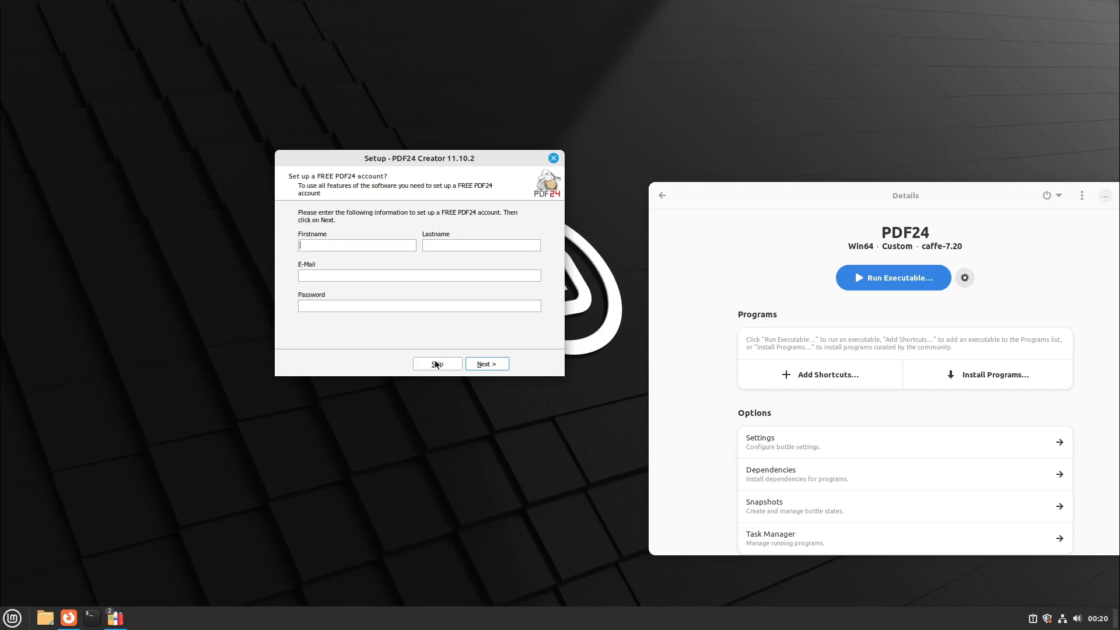
pyautogui.moveTo(431, 368)
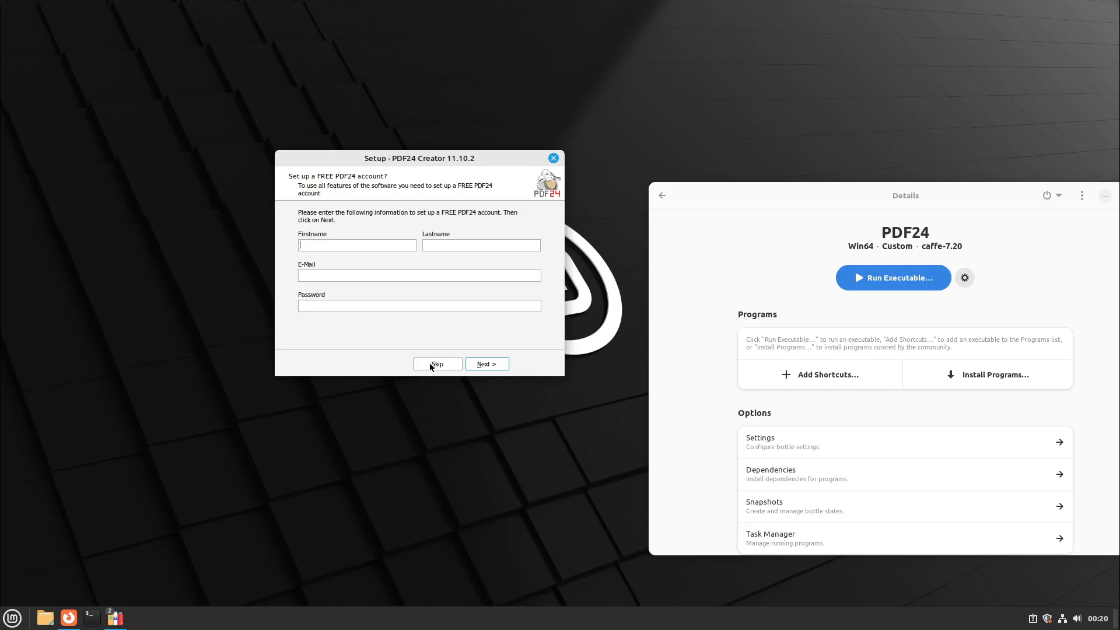
pyautogui.click(436, 364)
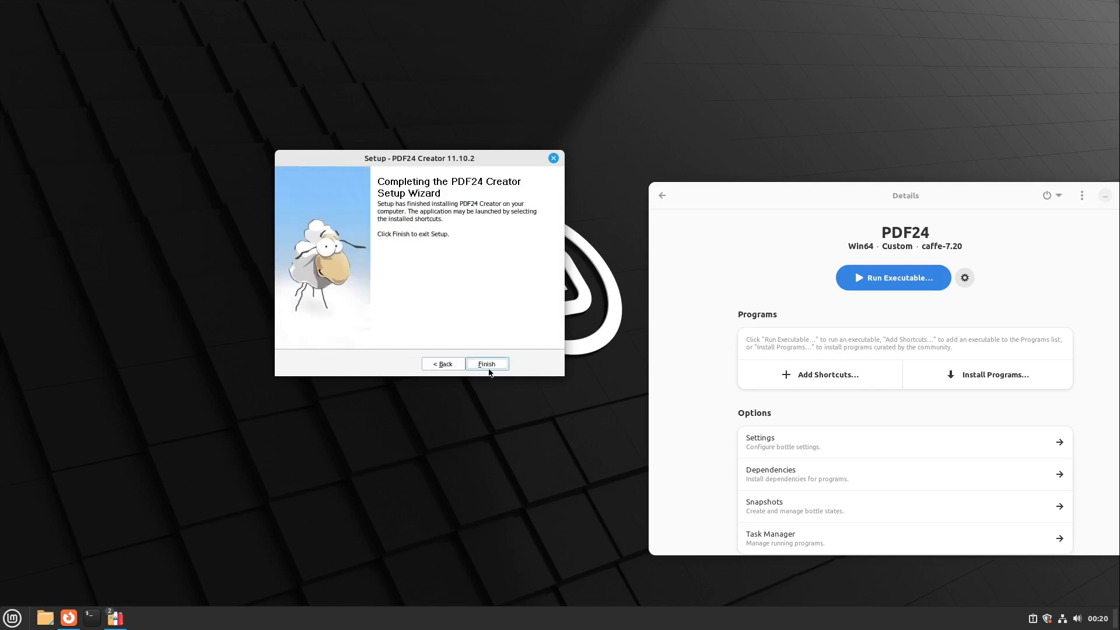
pyautogui.click(486, 364)
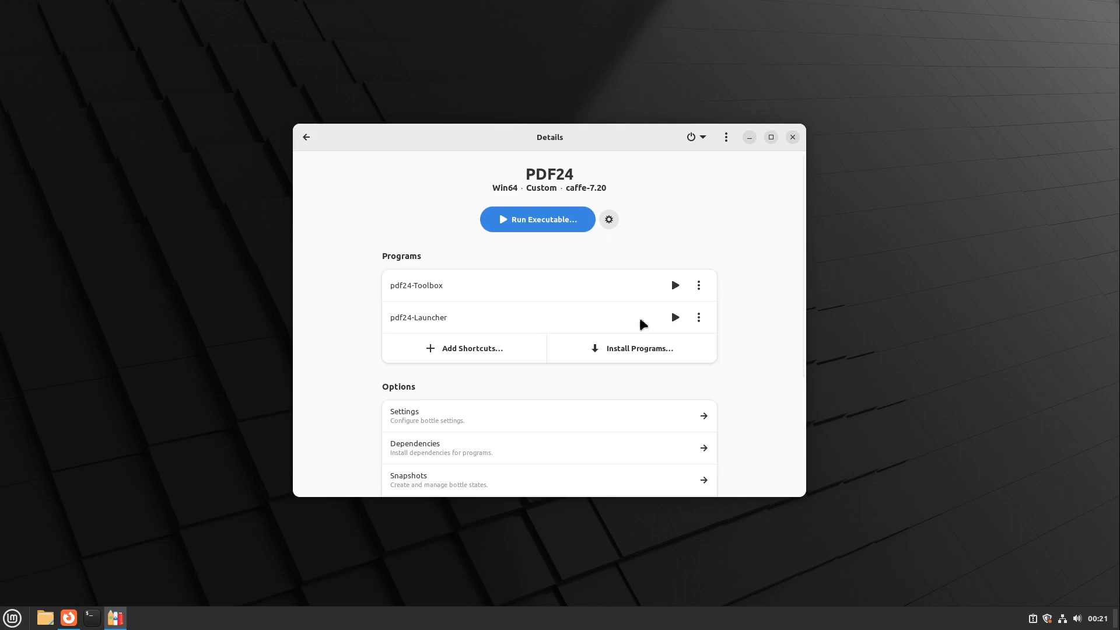
pyautogui.click(674, 317)
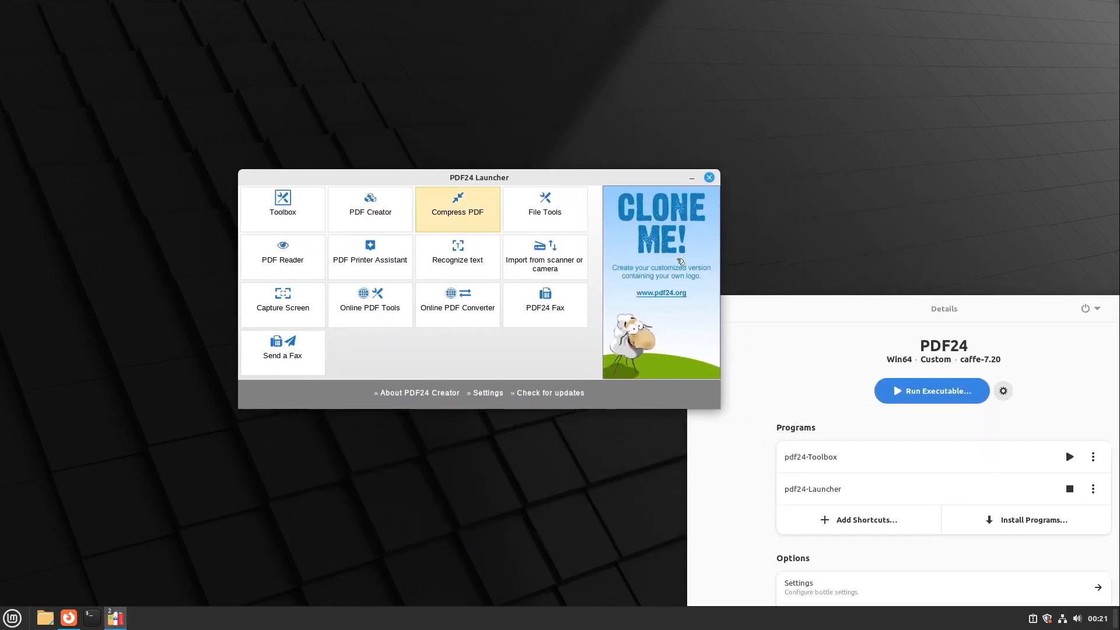
pyautogui.moveTo(457, 256)
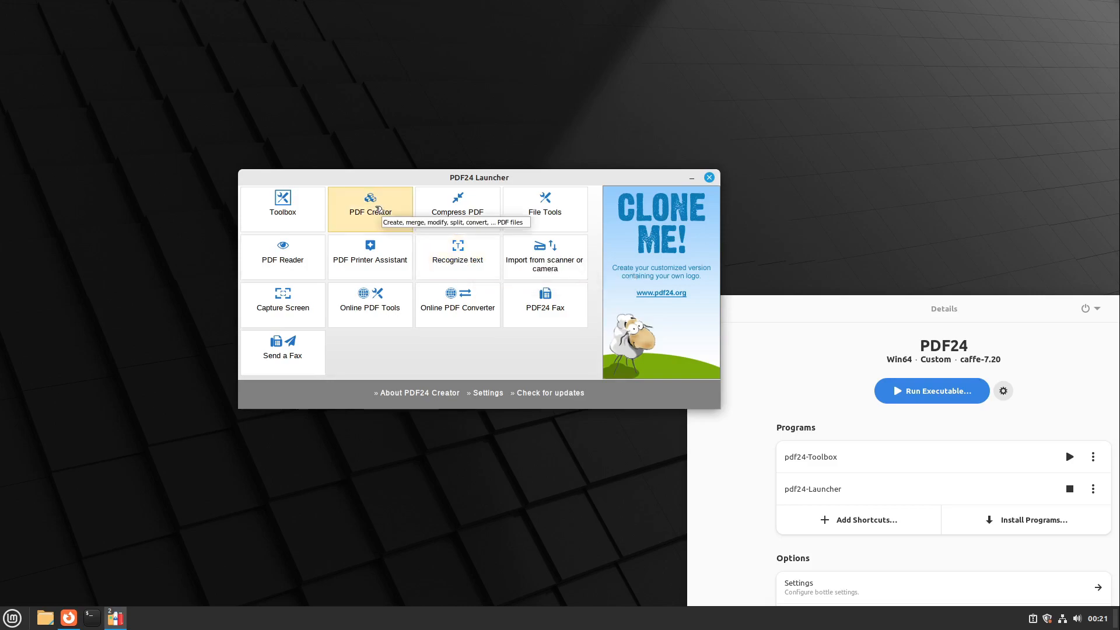
pyautogui.click(370, 209)
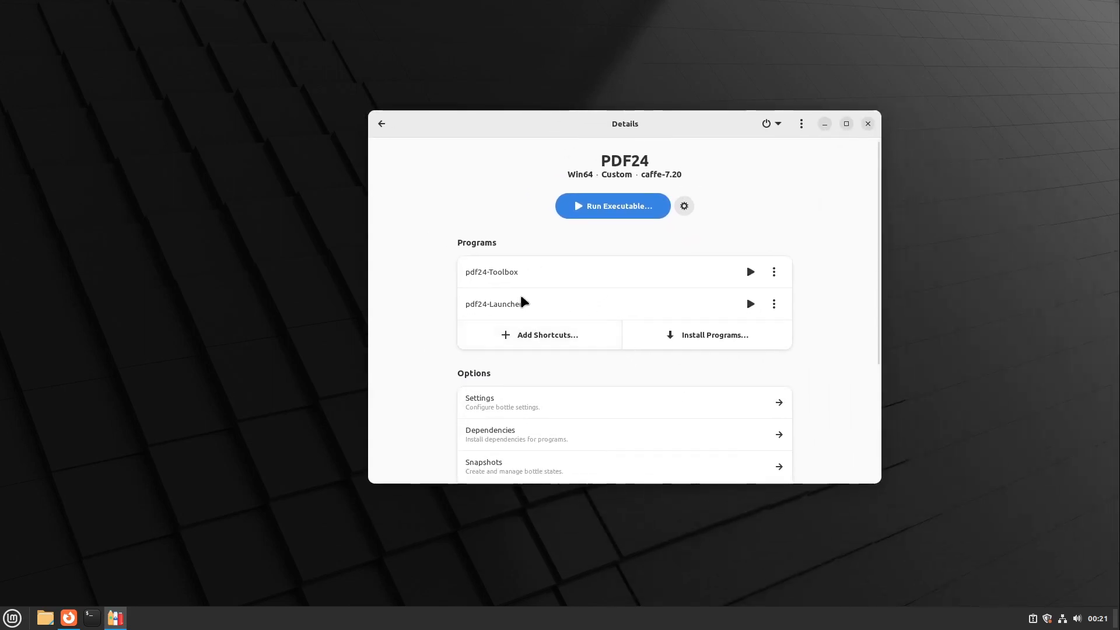
pyautogui.moveTo(703, 234)
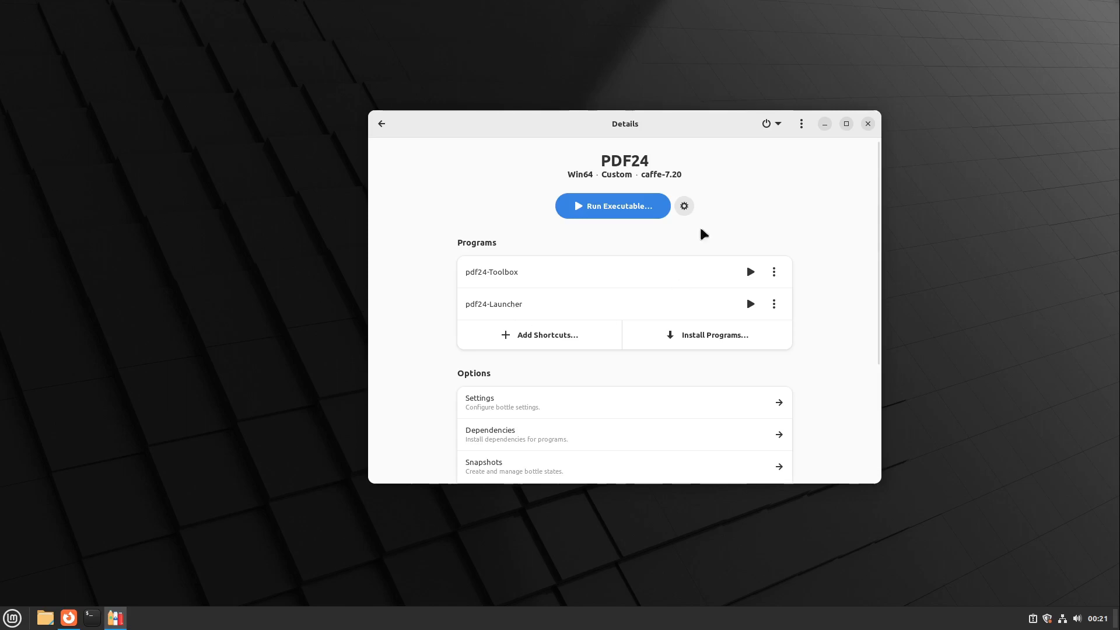
pyautogui.moveTo(534, 292)
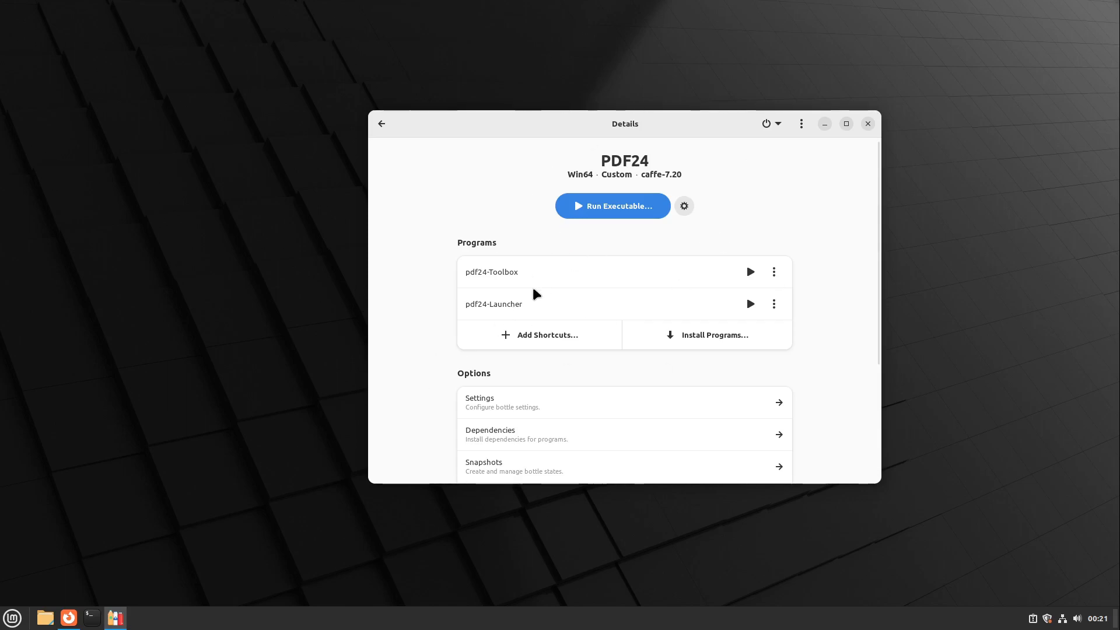
pyautogui.moveTo(127, 532)
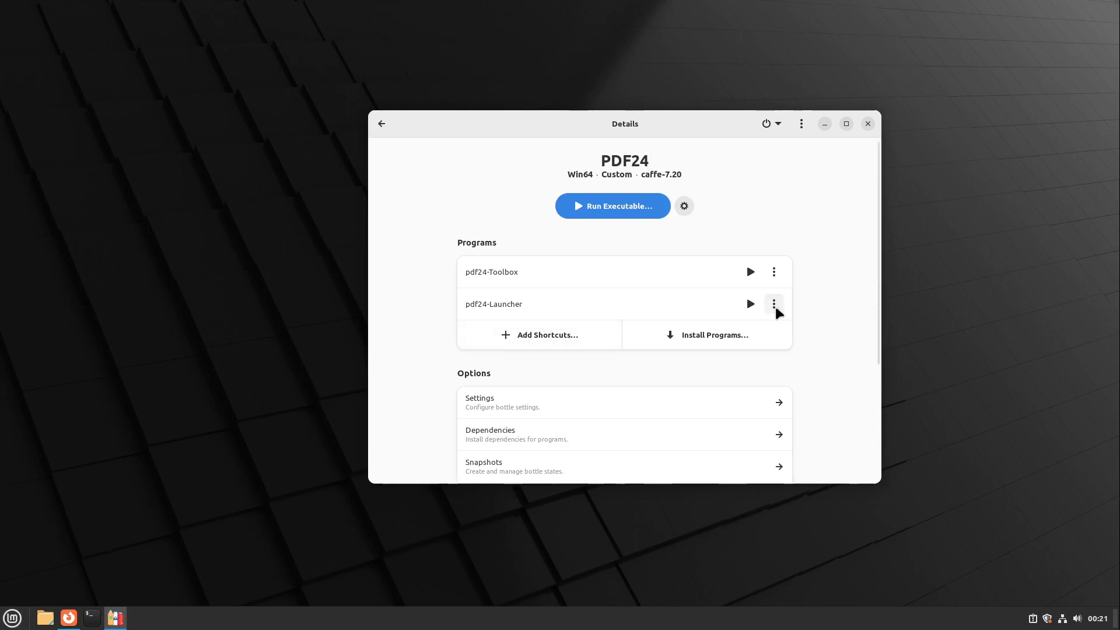
# Show the pdf24-Launcher options menu to add its desktop entry.
pyautogui.click(773, 303)
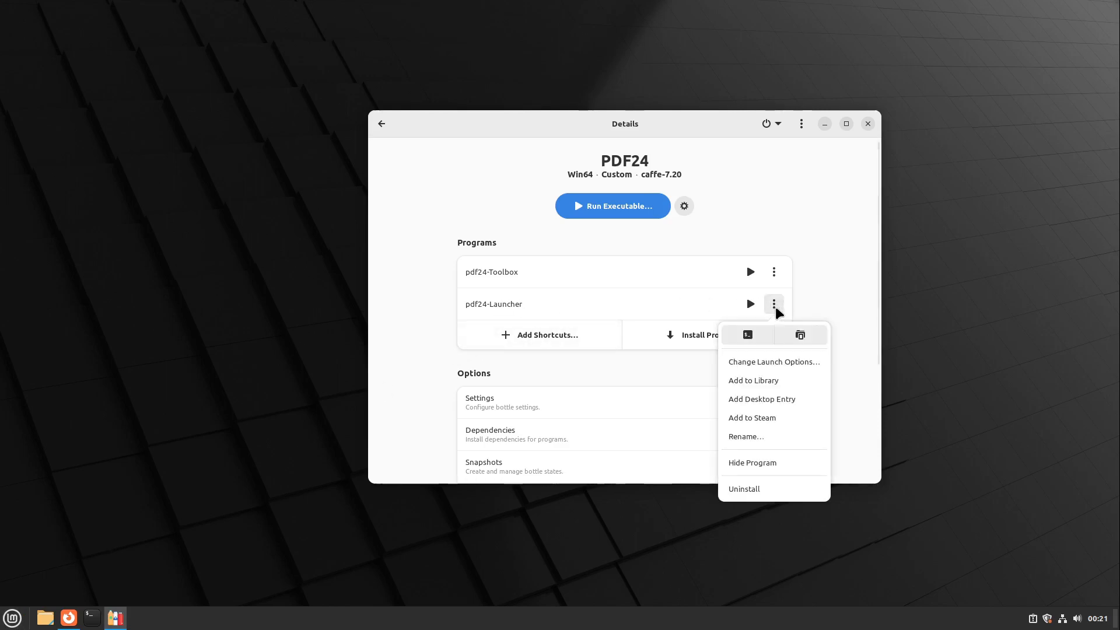
pyautogui.moveTo(770, 412)
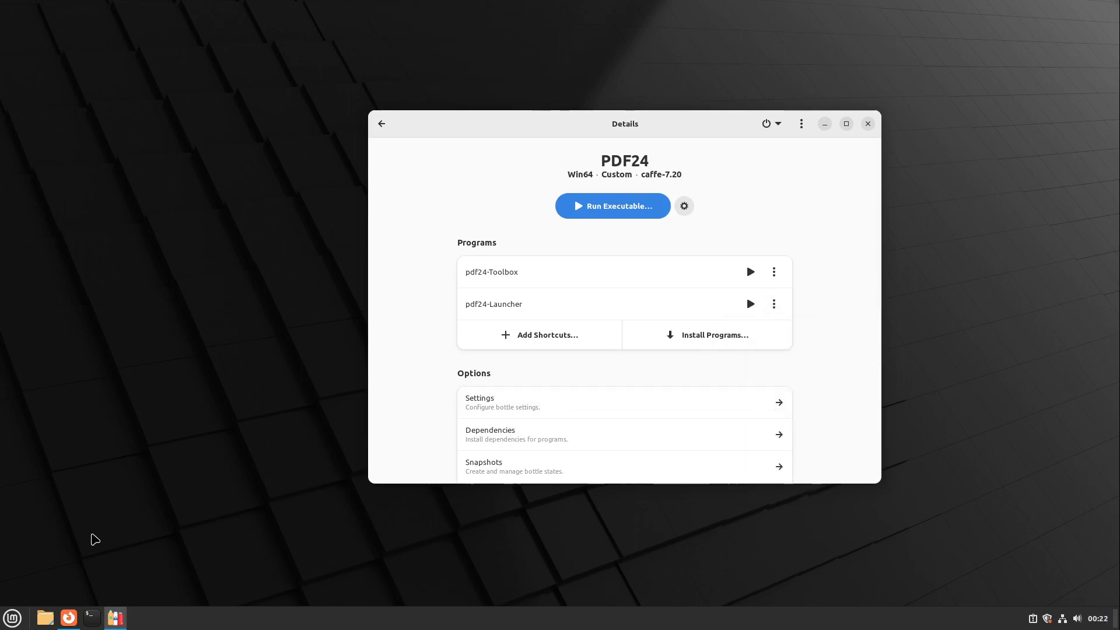
pyautogui.moveTo(11, 619)
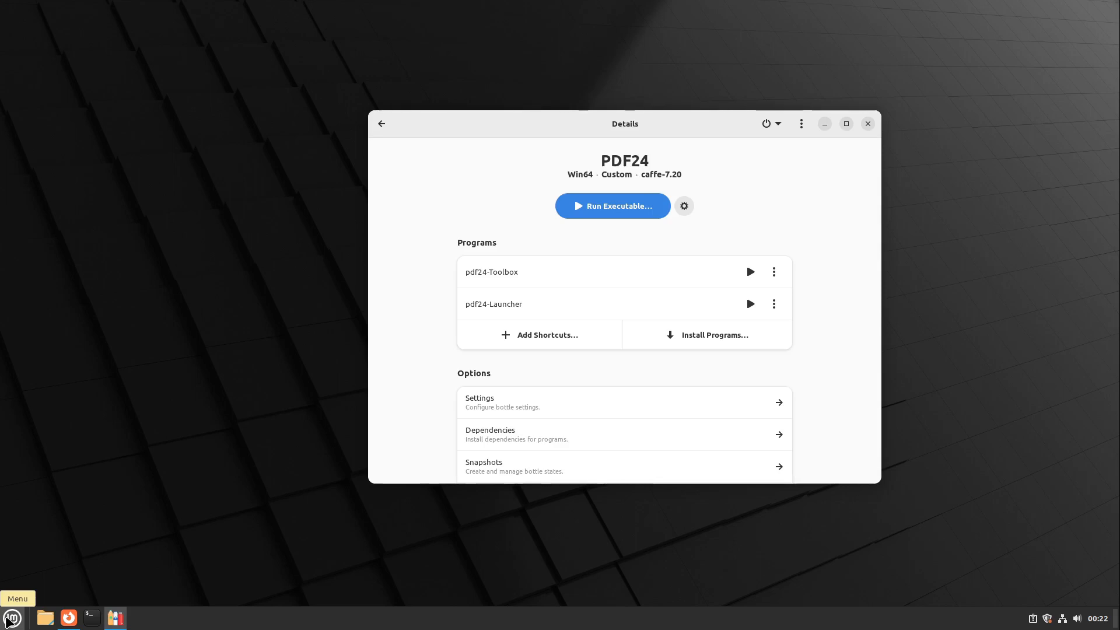
# Search the Mint menu for 'pdf' to find the new pdf24-Launcher entry.
pyautogui.click(14, 616)
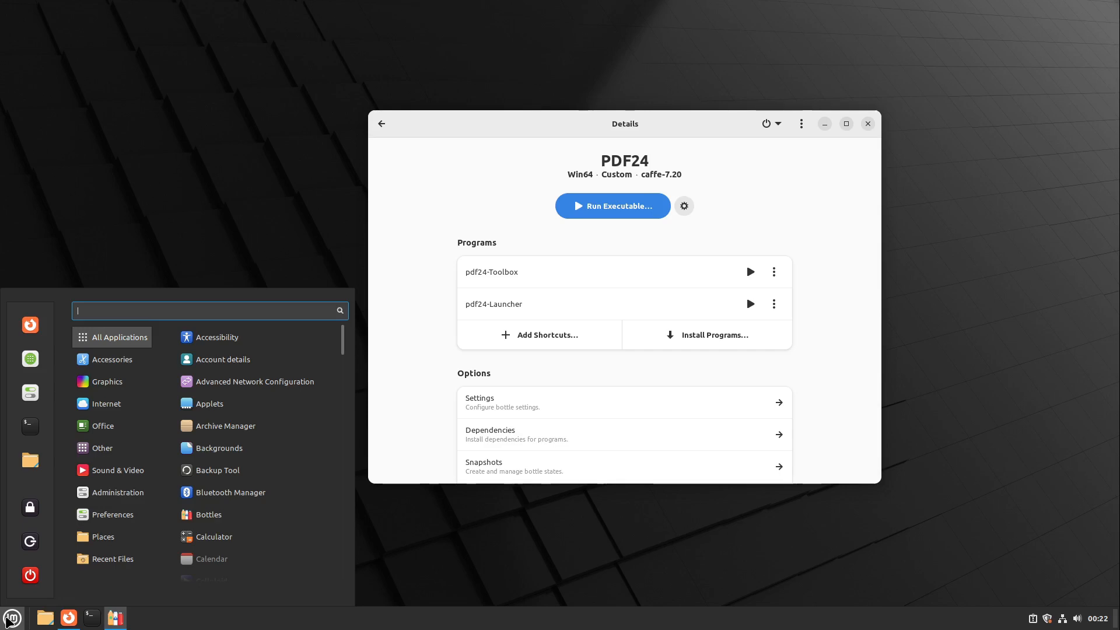
pyautogui.write('pdf')
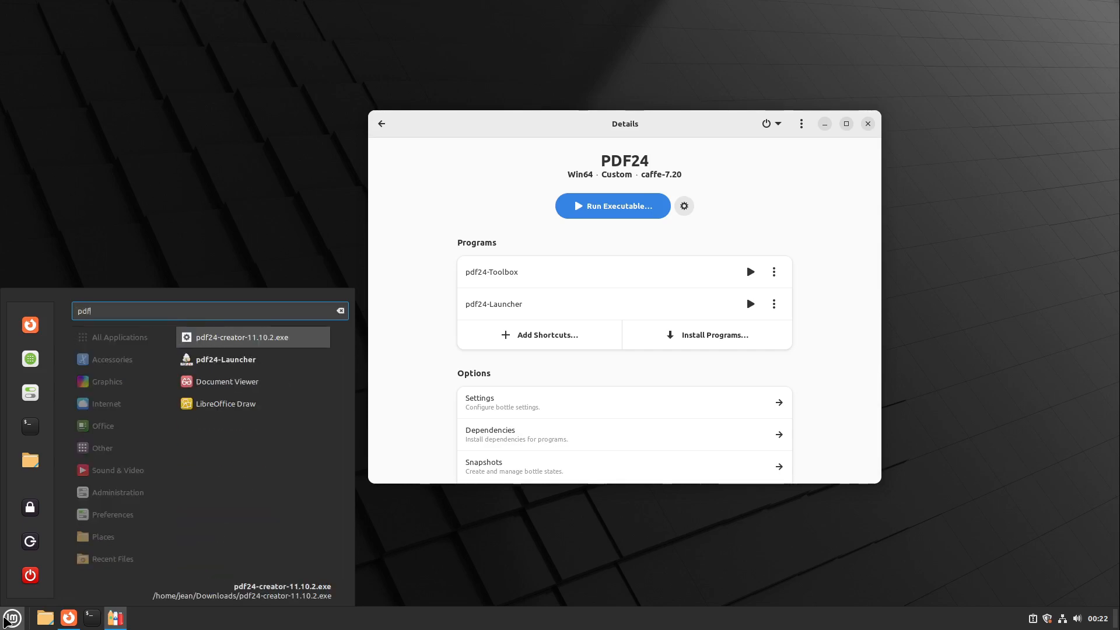
pyautogui.moveTo(241, 371)
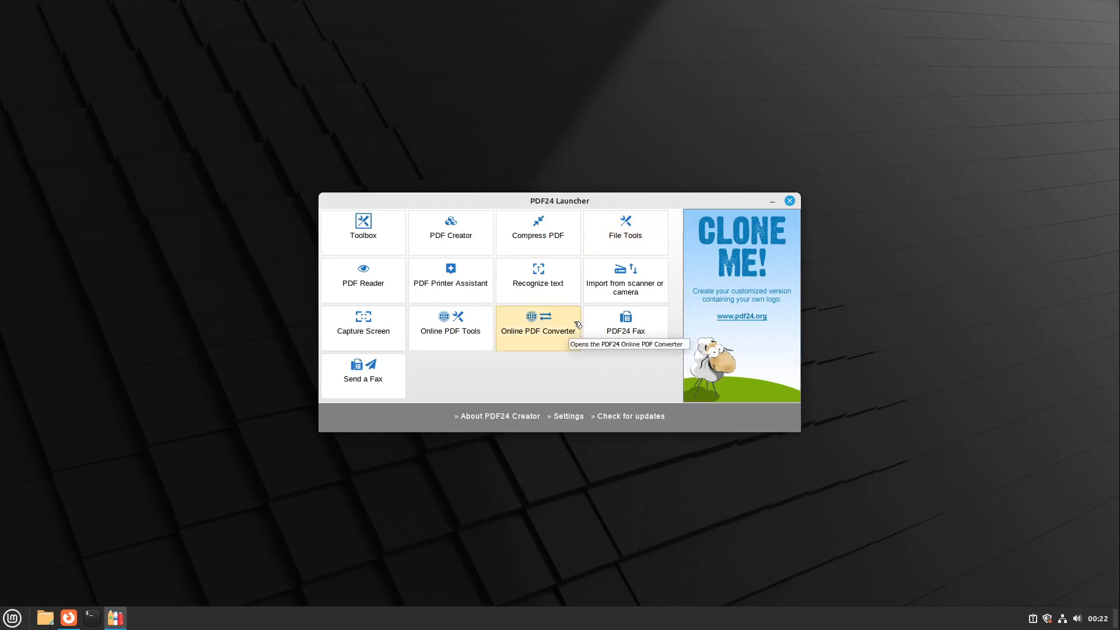
pyautogui.moveTo(610, 347)
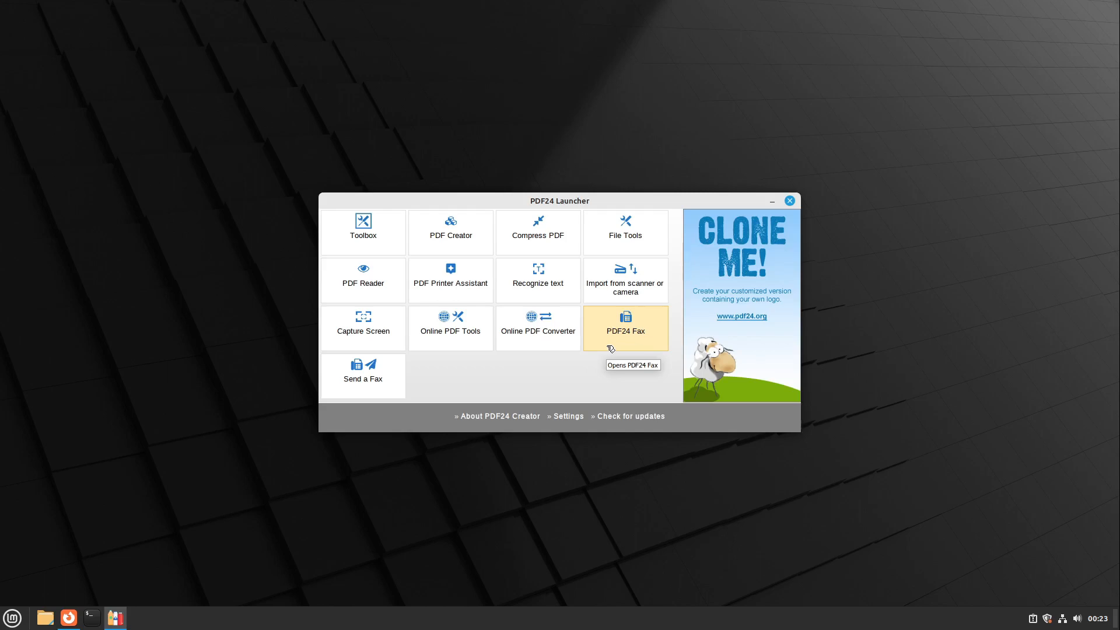
pyautogui.moveTo(12, 618)
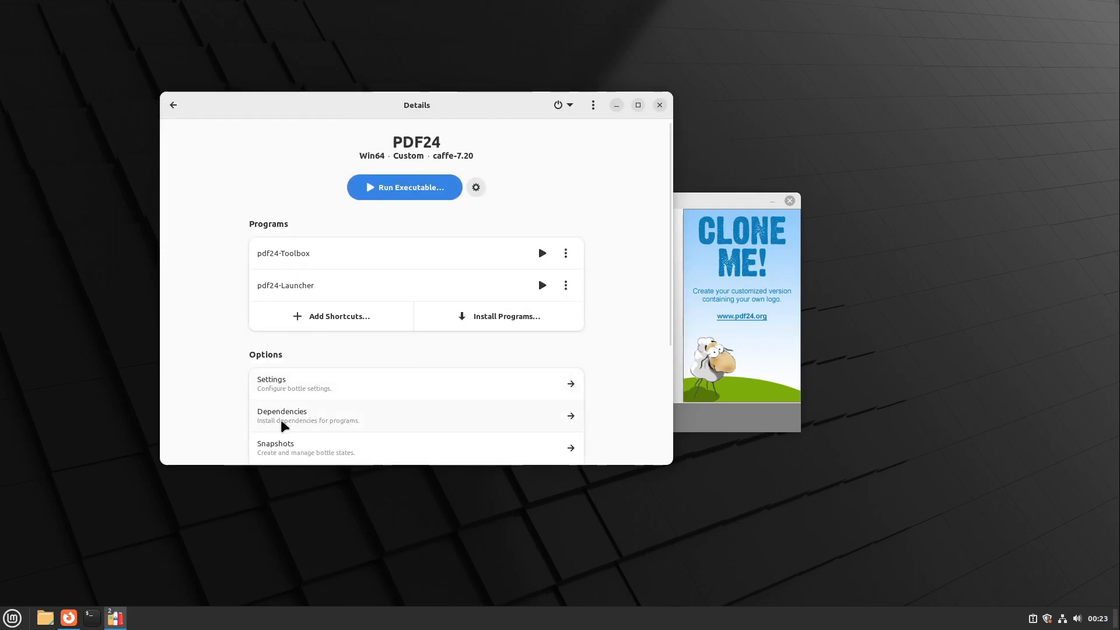
pyautogui.moveTo(339, 411)
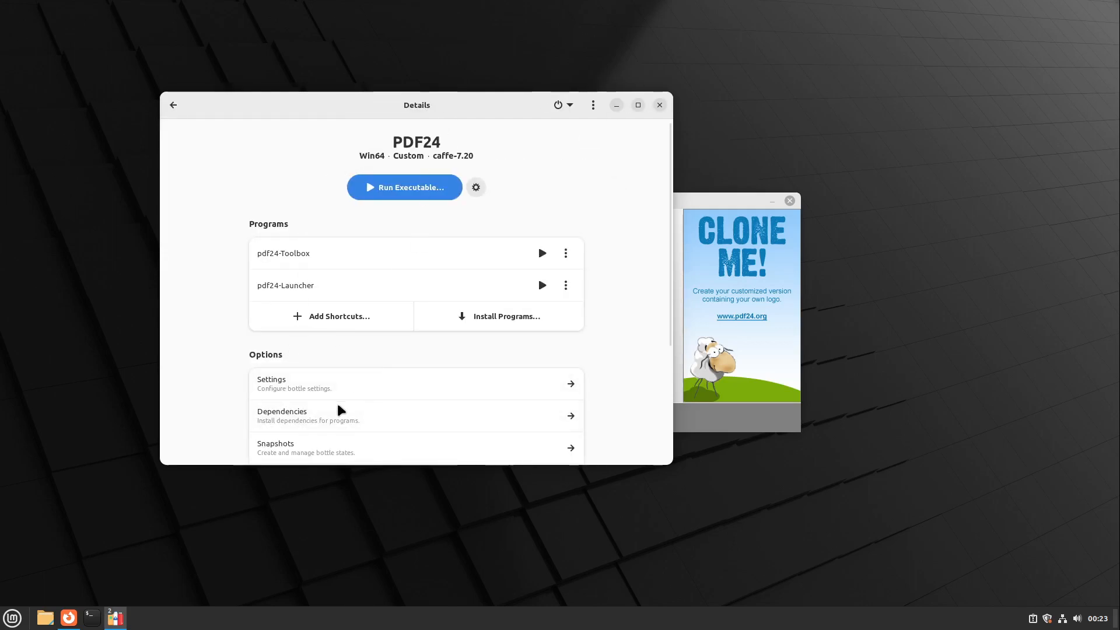
pyautogui.click(308, 415)
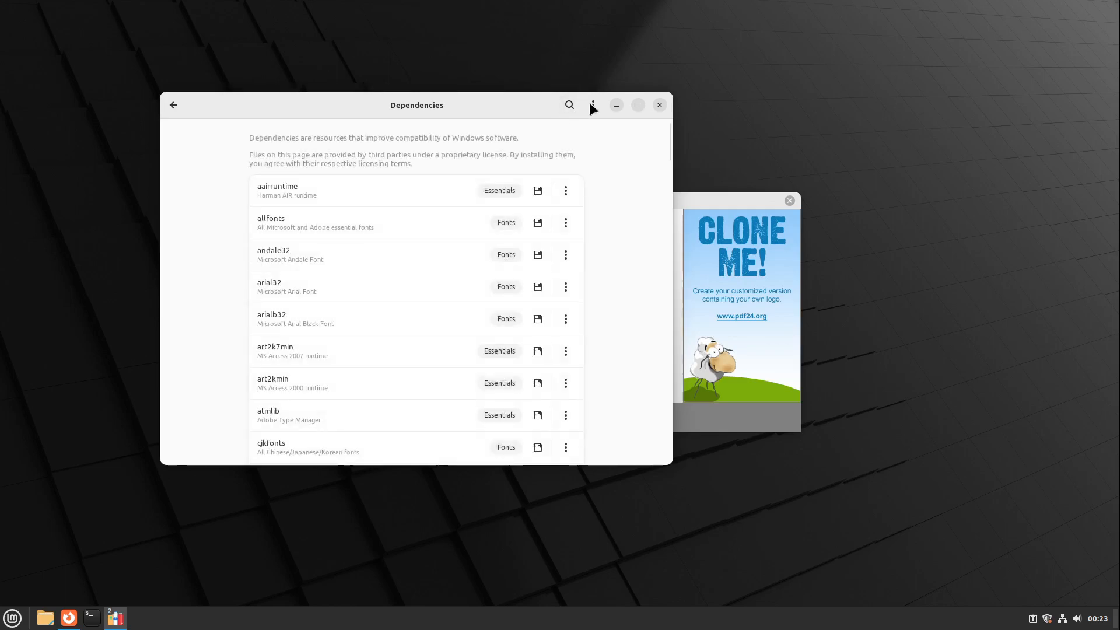
pyautogui.moveTo(592, 106)
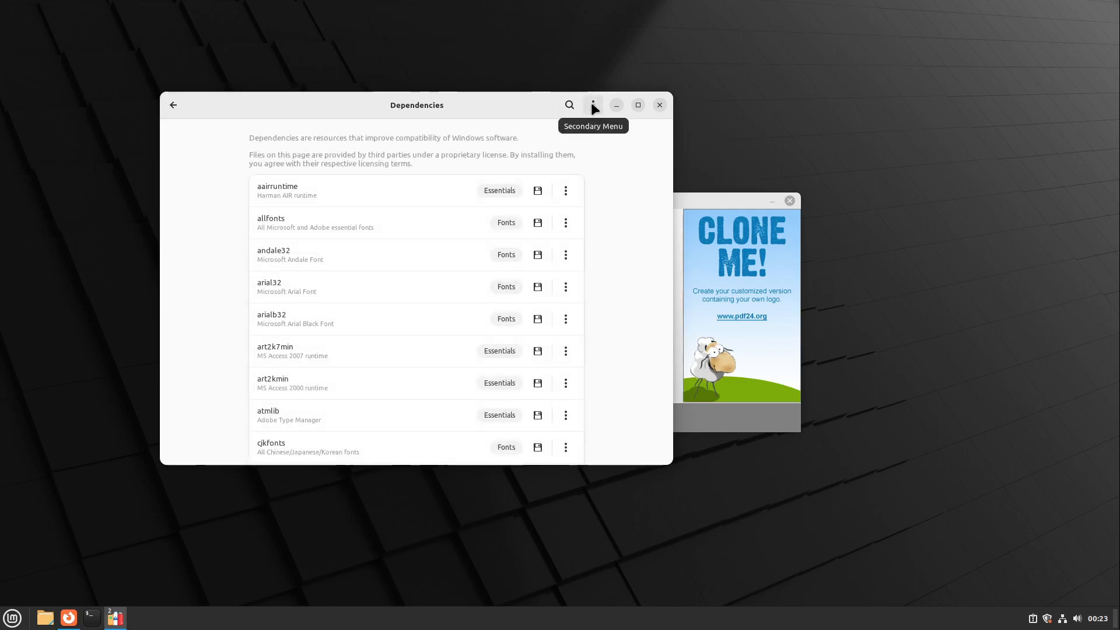
pyautogui.click(592, 105)
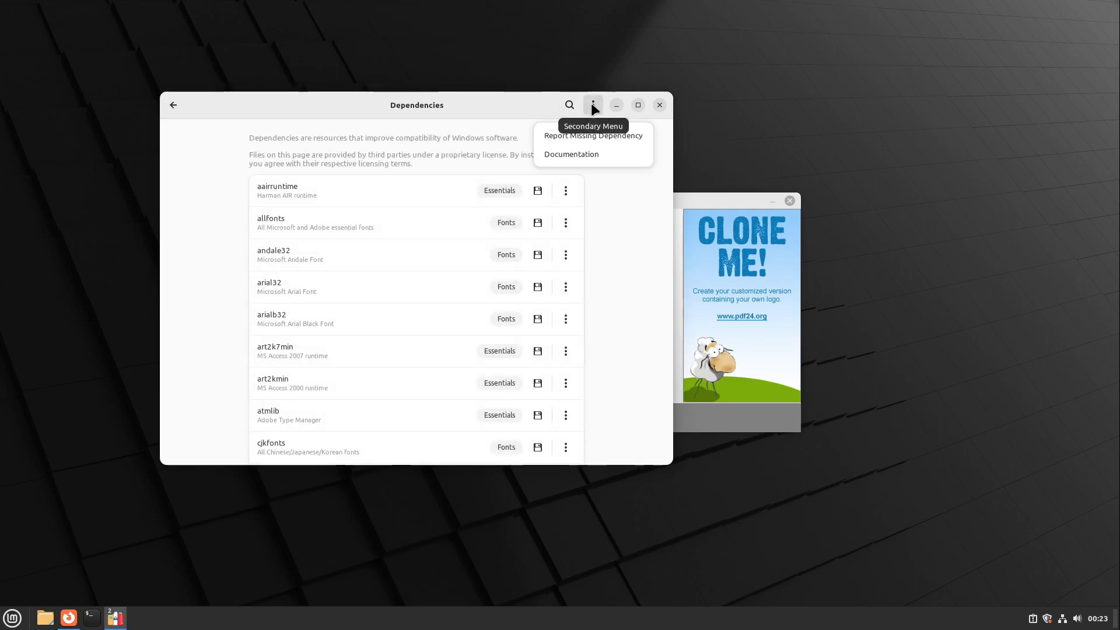
pyautogui.click(569, 105)
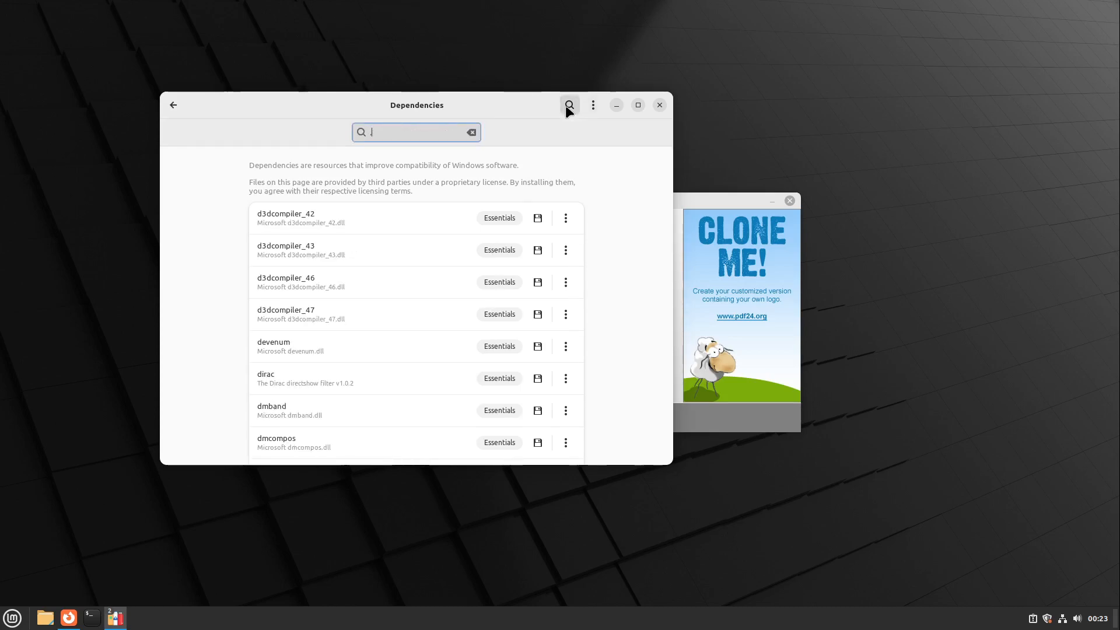
pyautogui.write('.net')
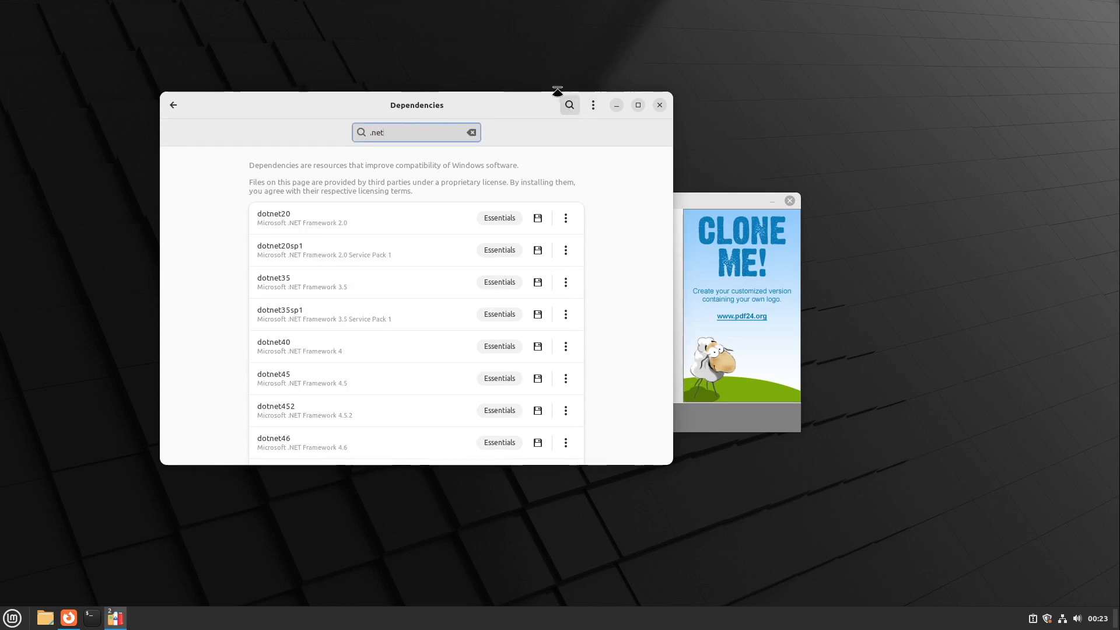
pyautogui.scroll(-3)
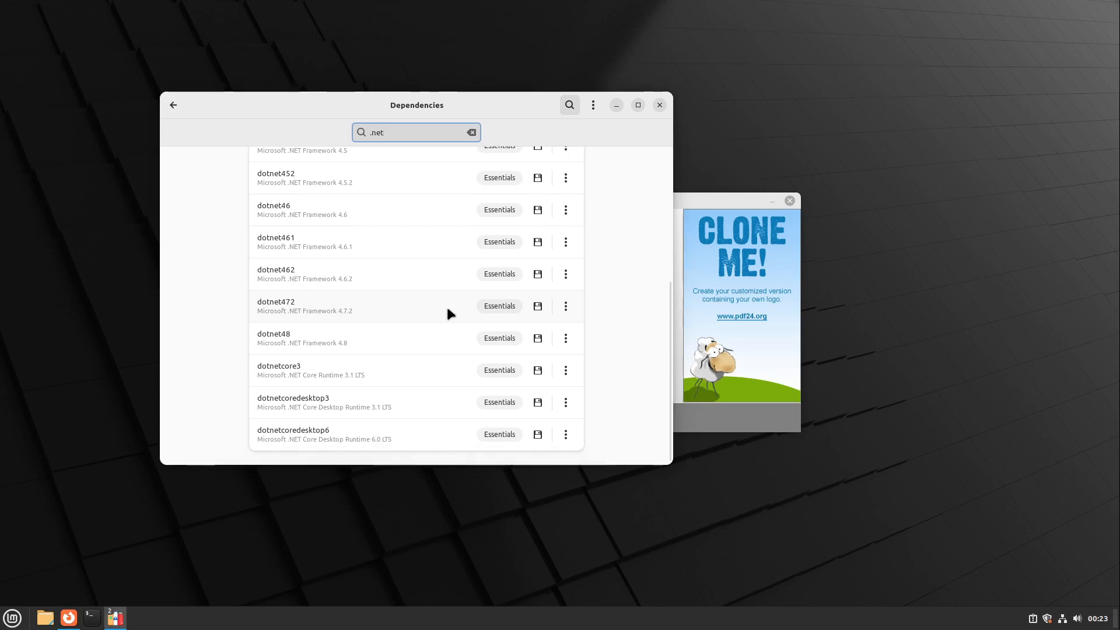
pyautogui.click(173, 105)
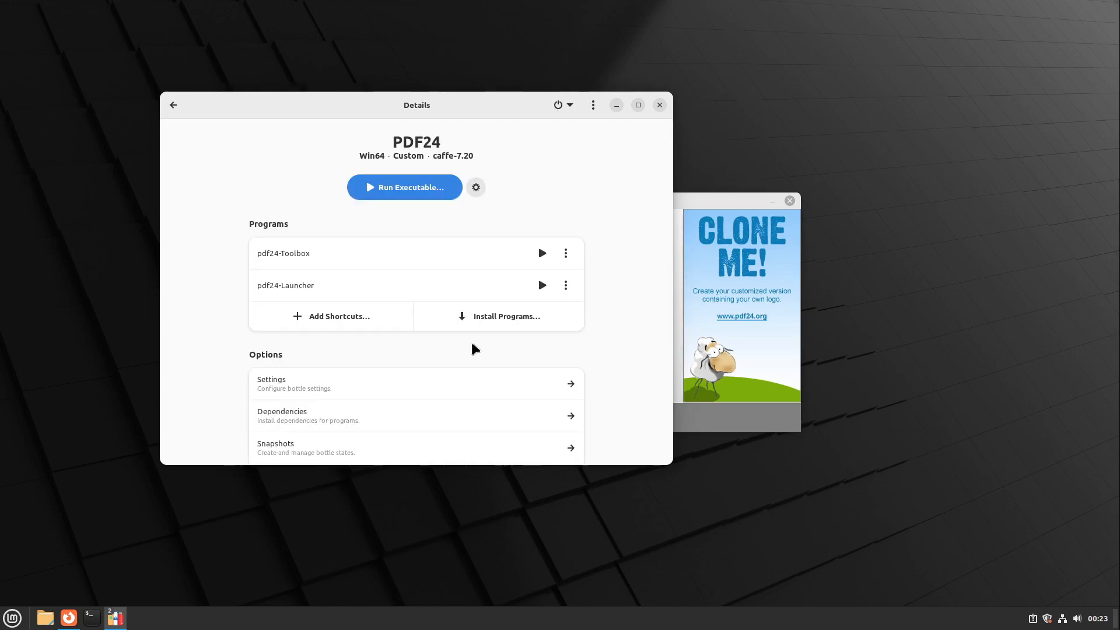
pyautogui.moveTo(659, 111)
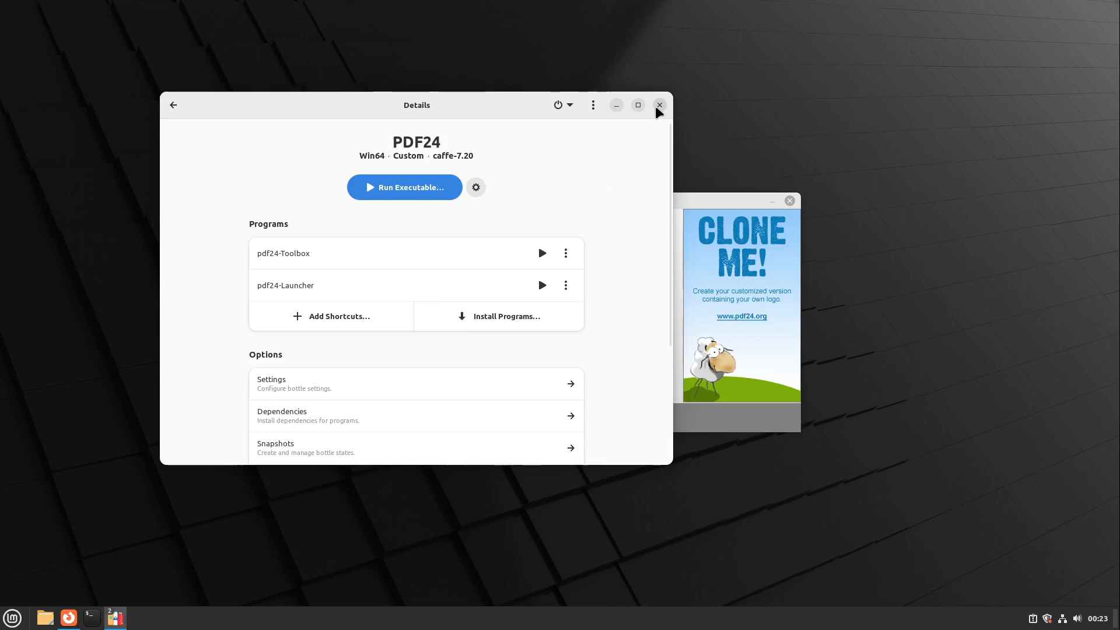